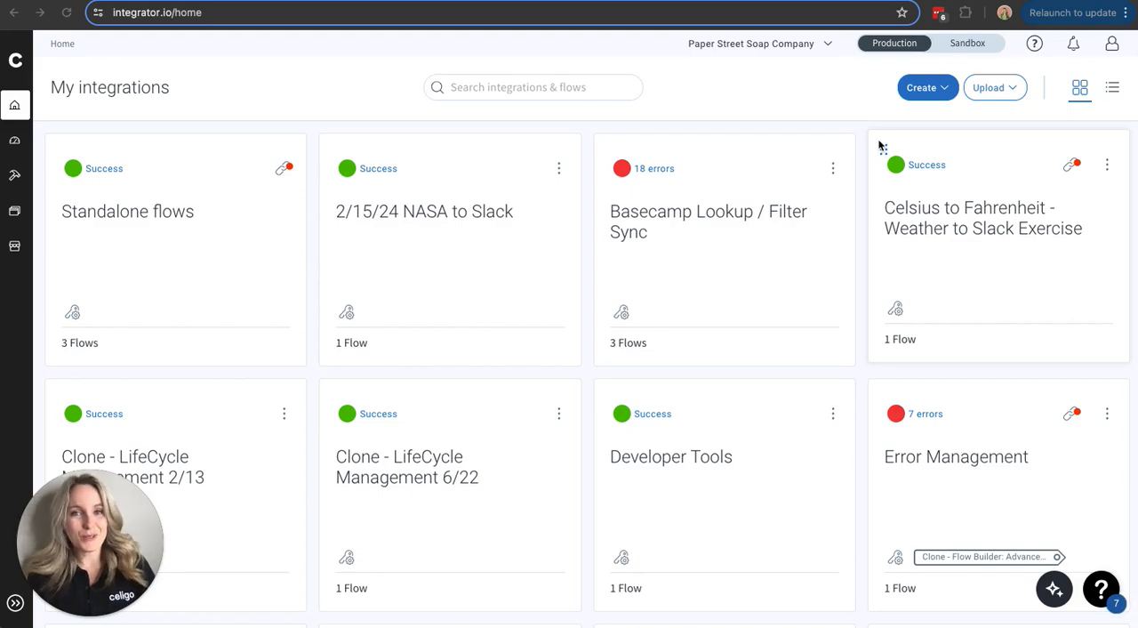
mouse_move(82, 221)
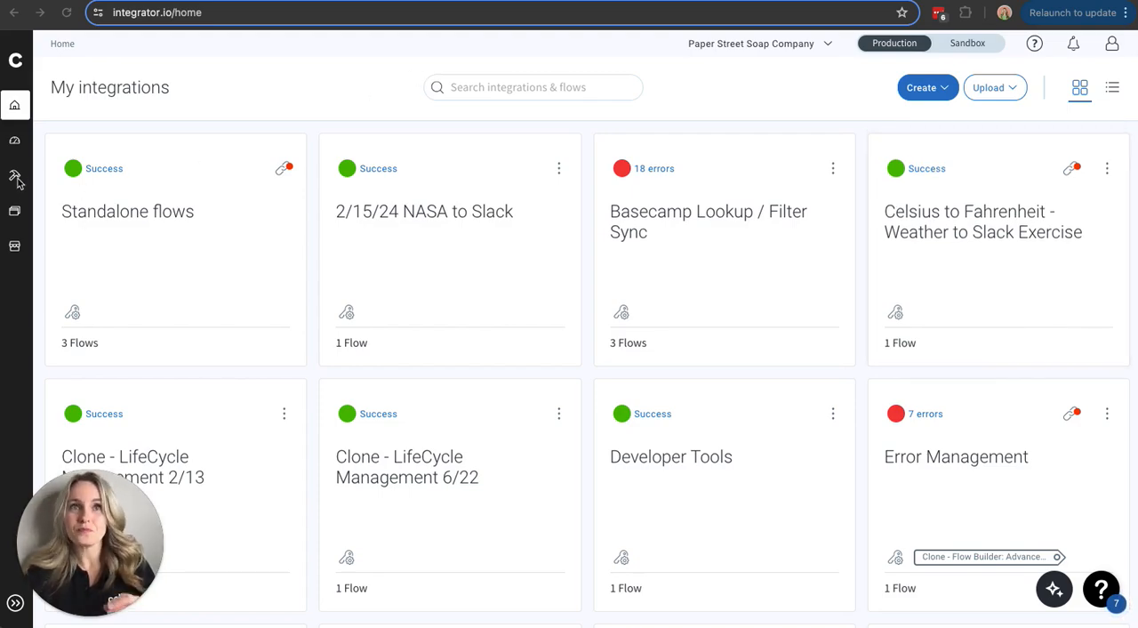
- Start a new flow from the Tools menu's Flow builder option
left_click(14, 175)
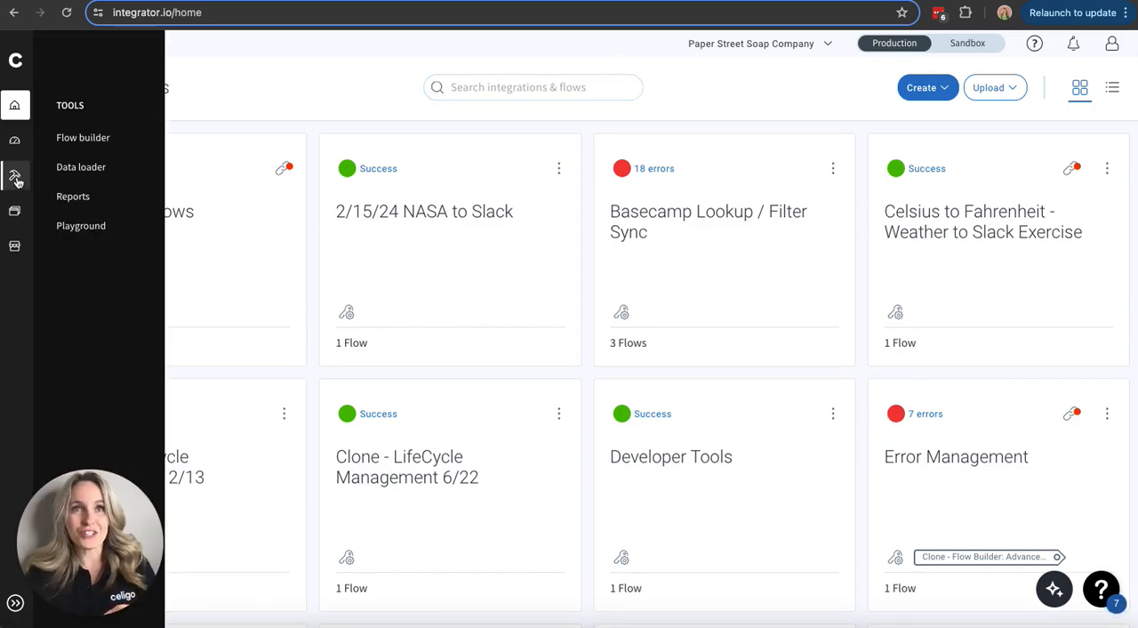
mouse_move(16, 176)
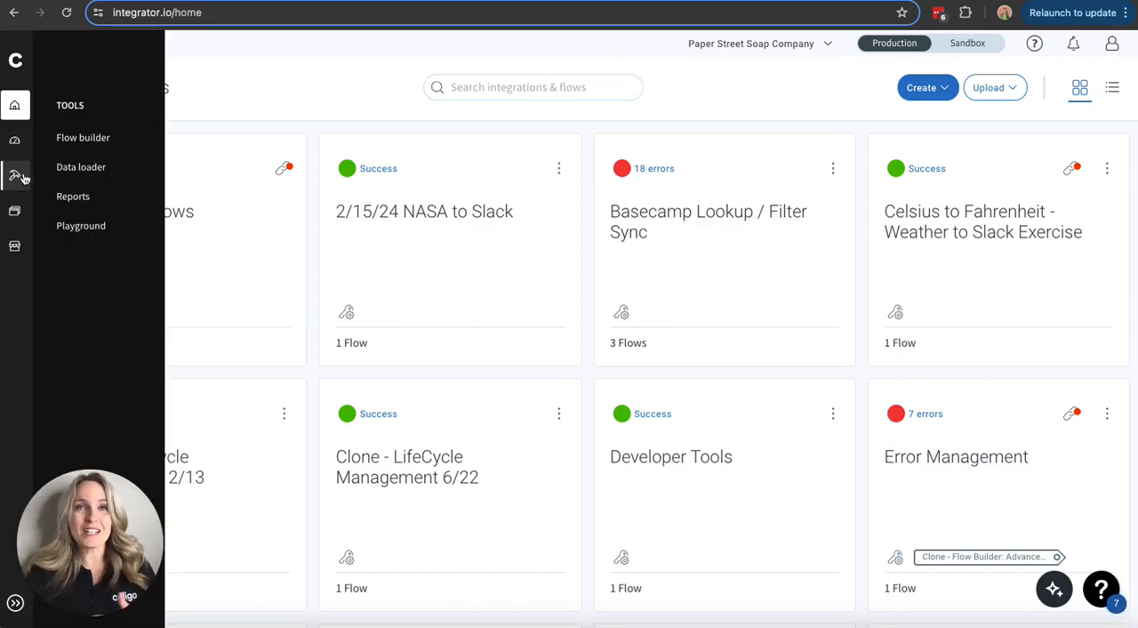
left_click(82, 137)
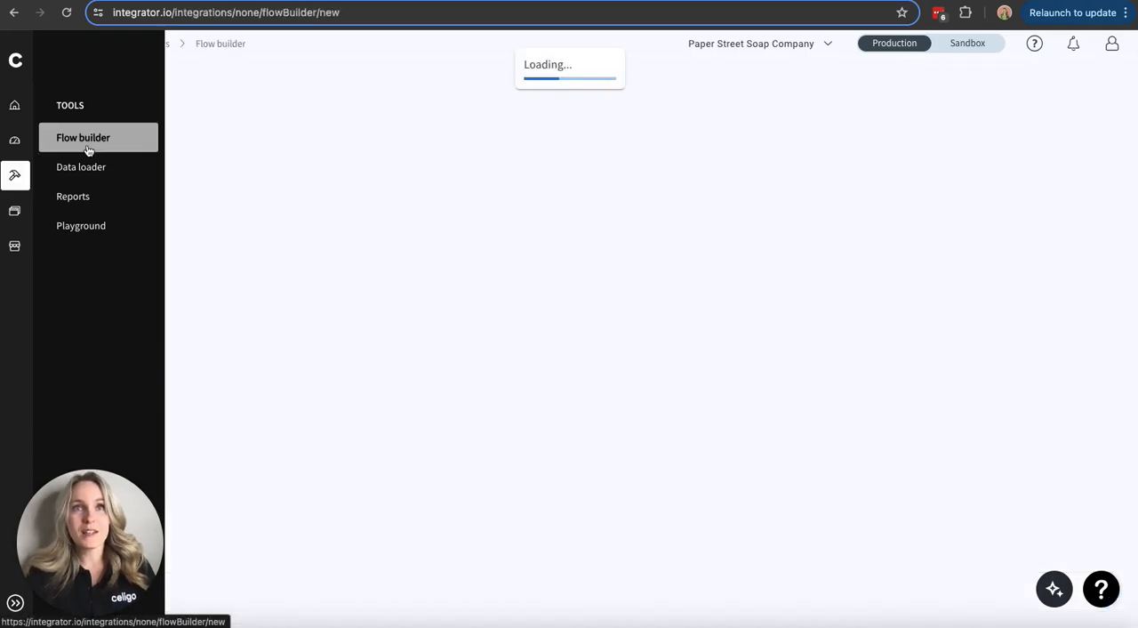
- Wait for the New flow canvas to load and begin adding a source
left_click(82, 137)
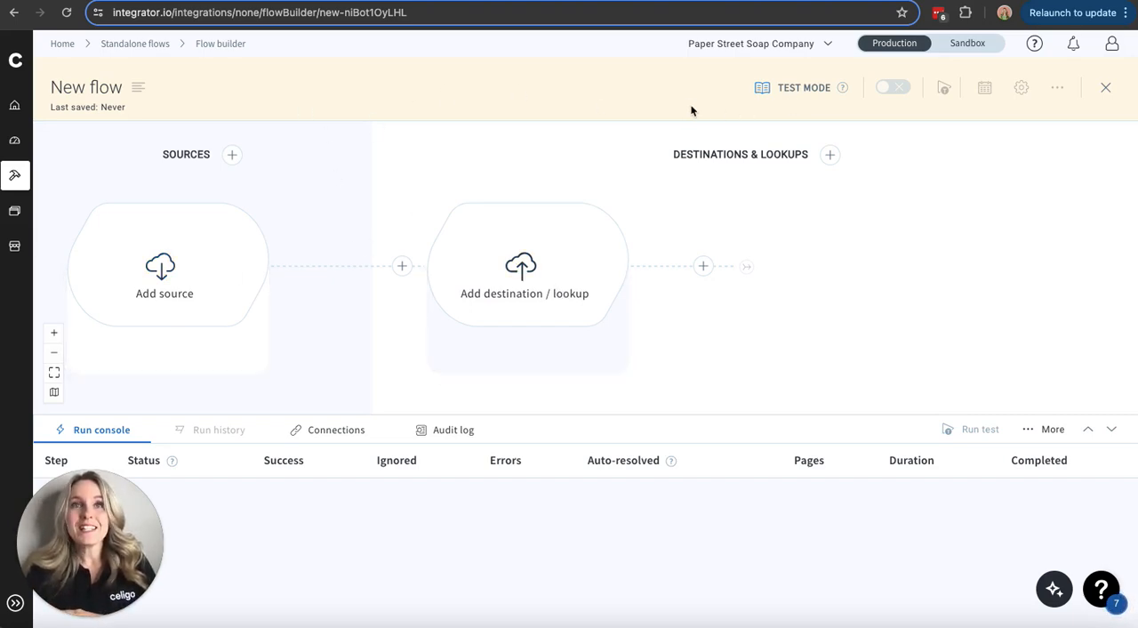
mouse_move(715, 107)
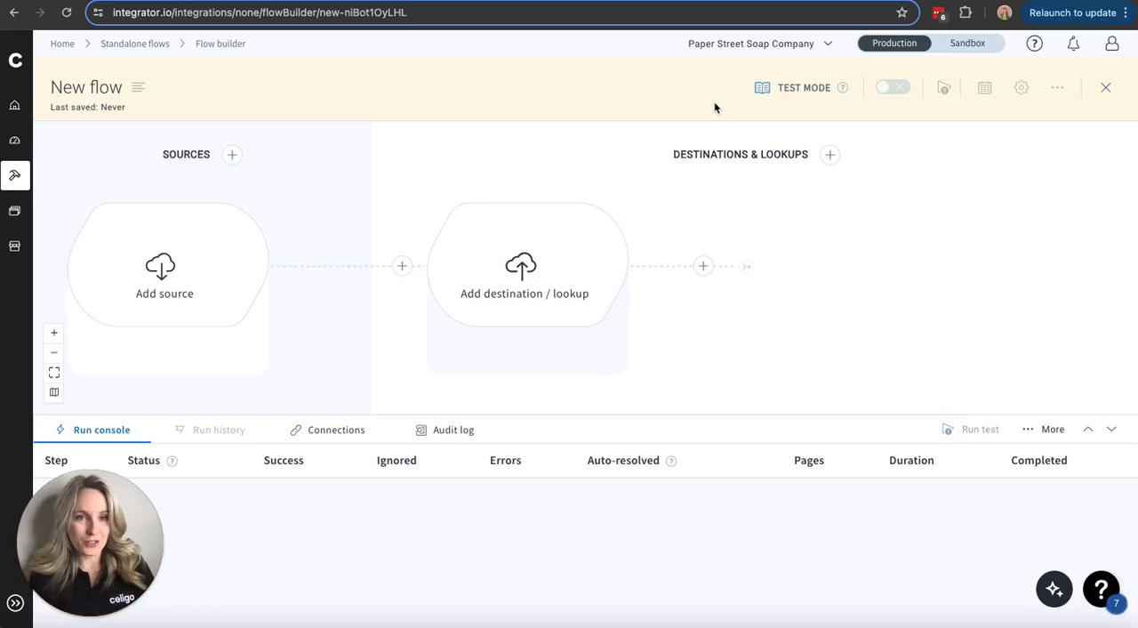
left_click(163, 278)
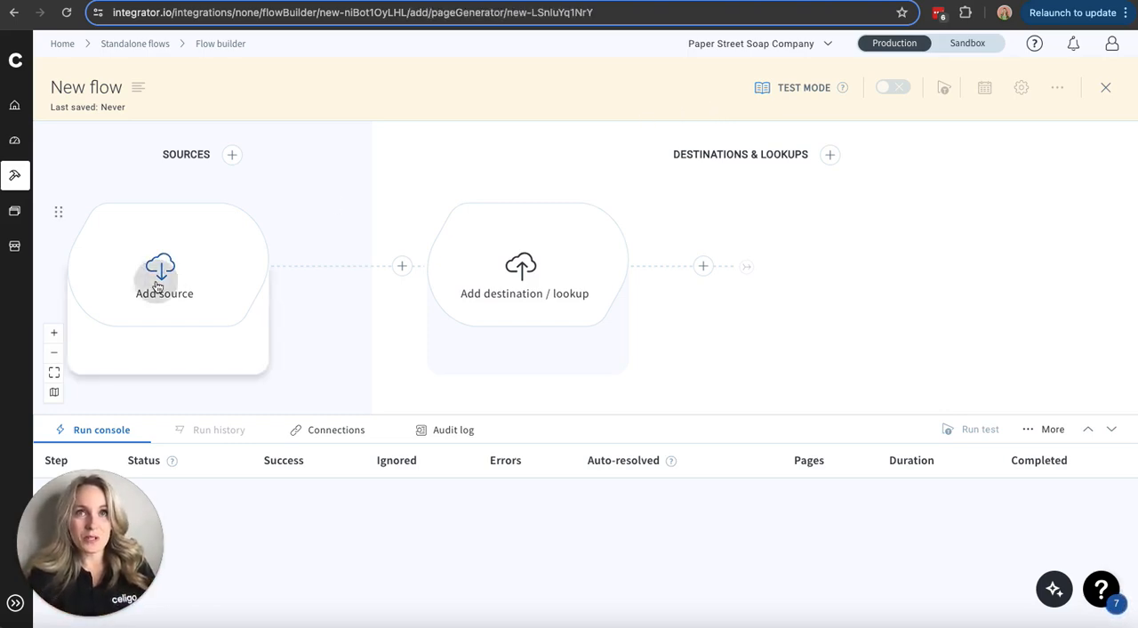
- Browse the source application list and filter it with 'sales' to show Salesforce connectors
left_click(164, 276)
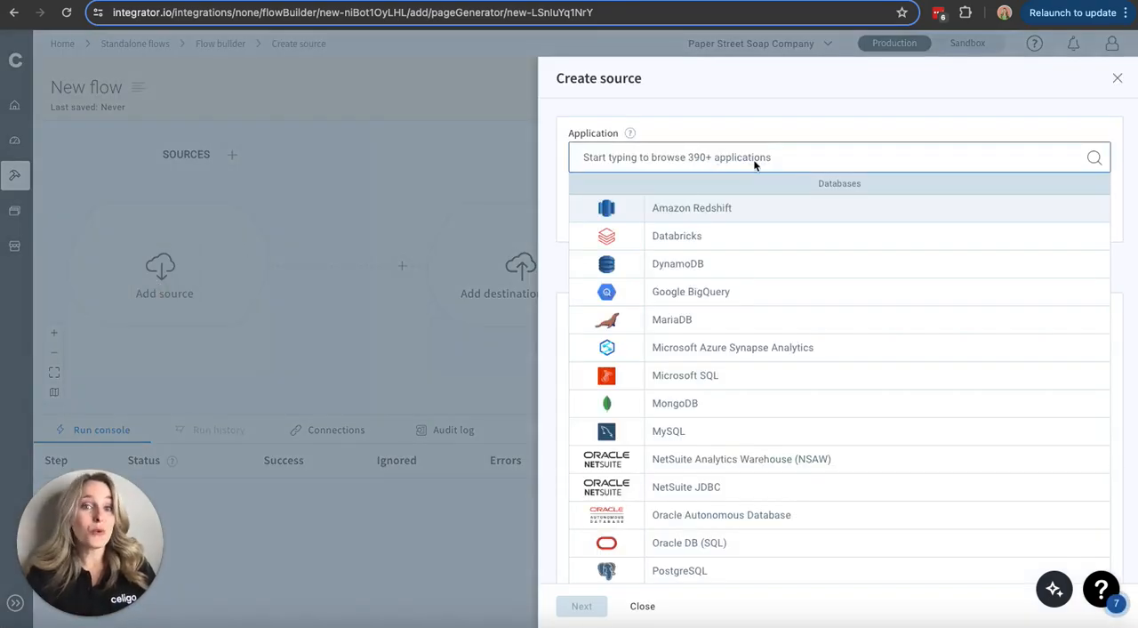
mouse_move(772, 202)
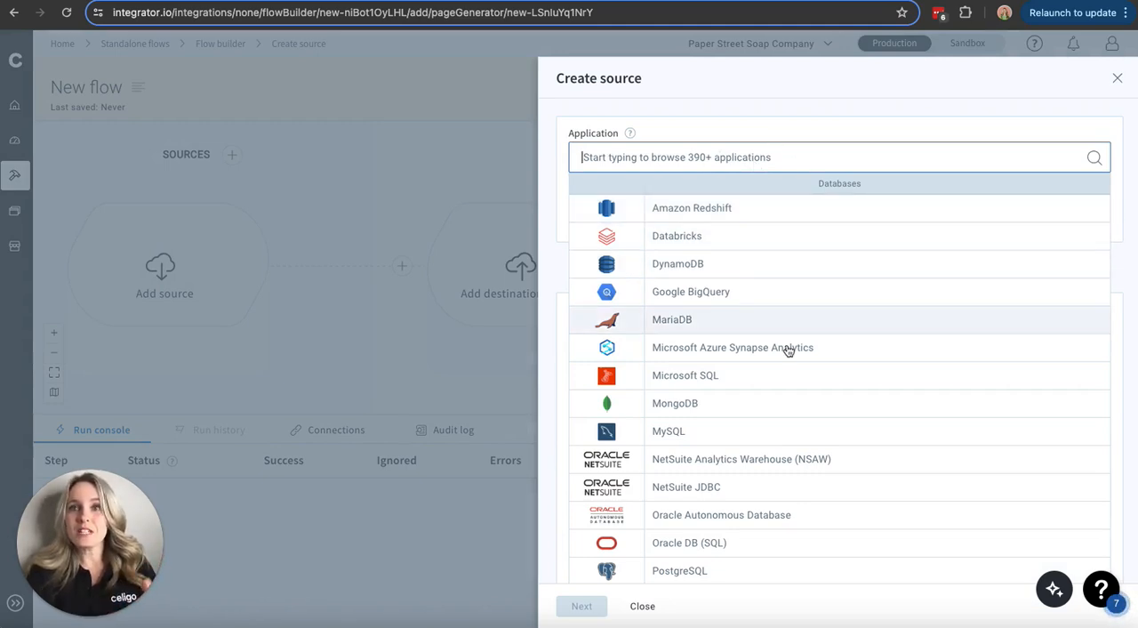
scroll("down", 3)
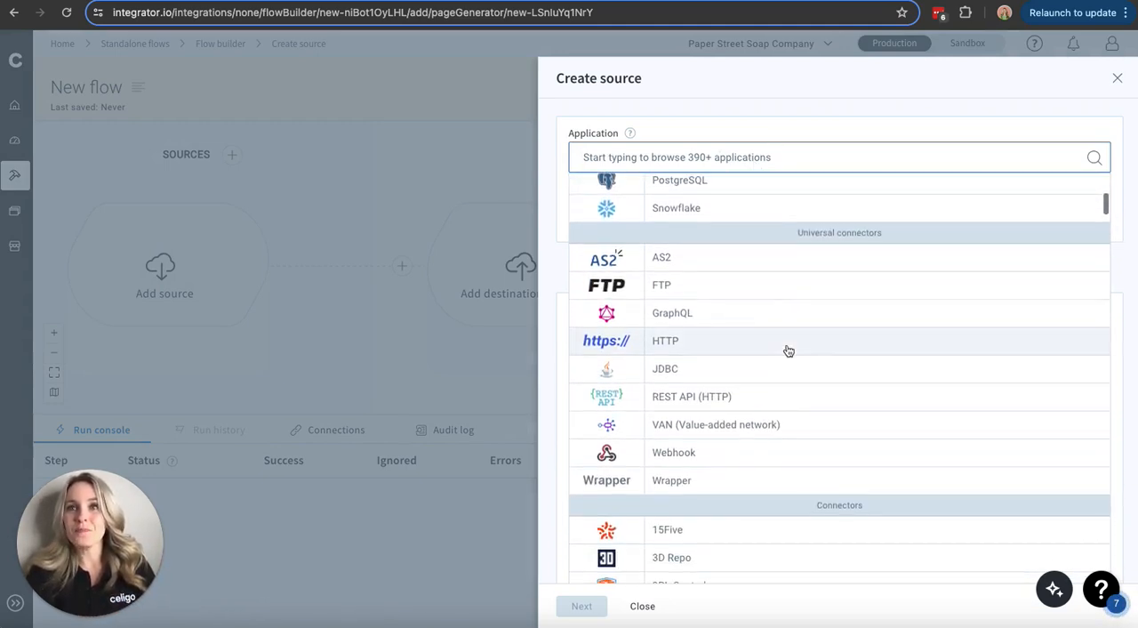
mouse_move(742, 352)
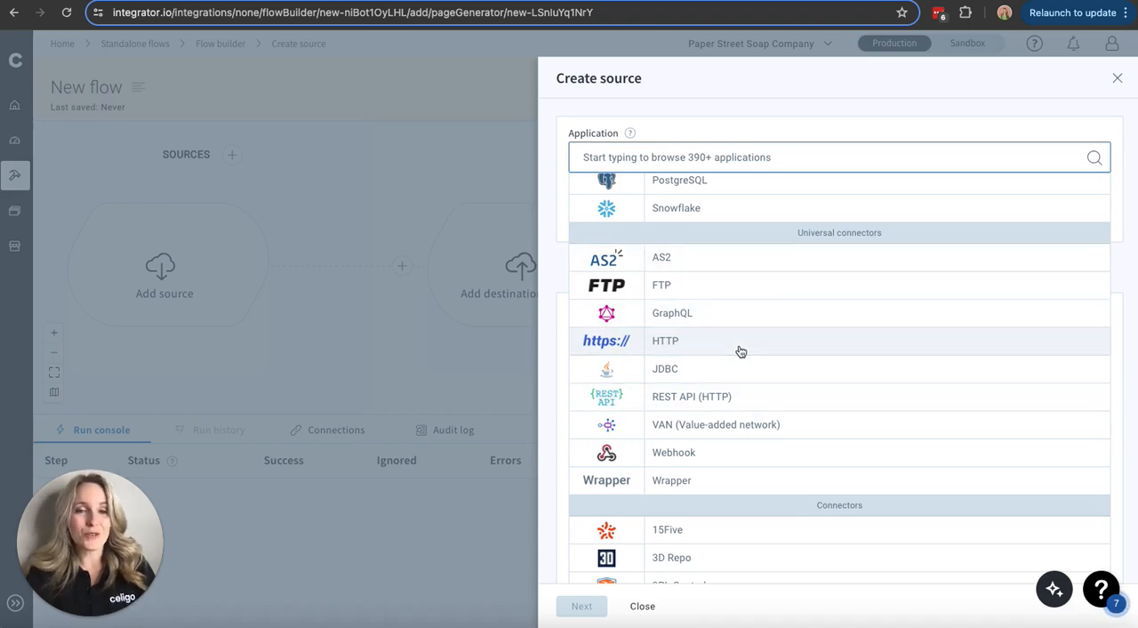
mouse_move(732, 430)
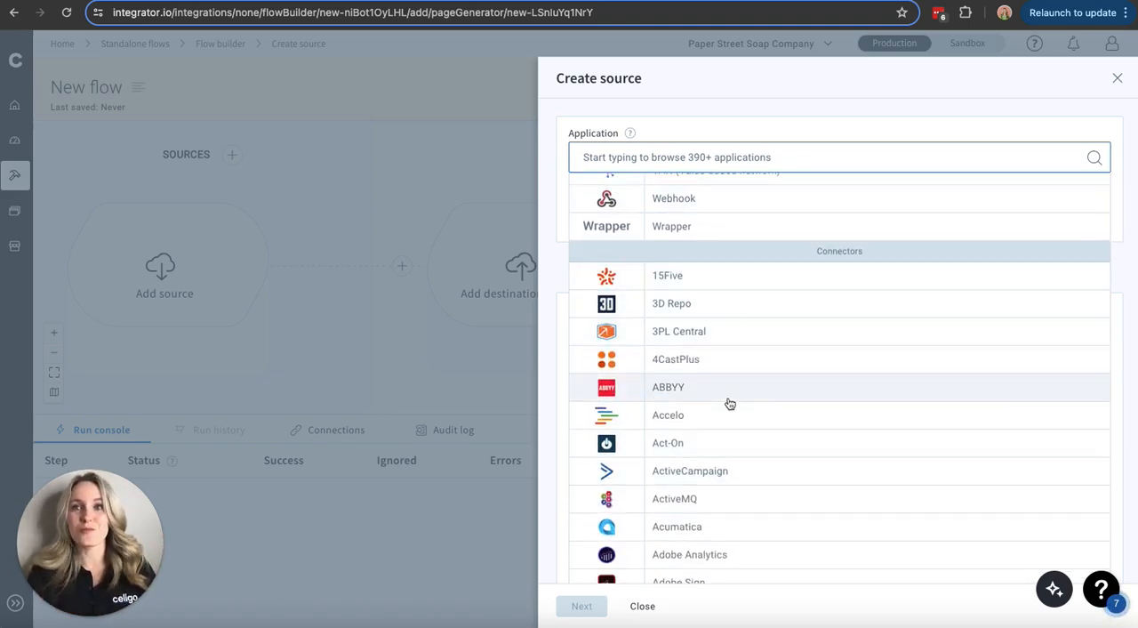
scroll("down", 3)
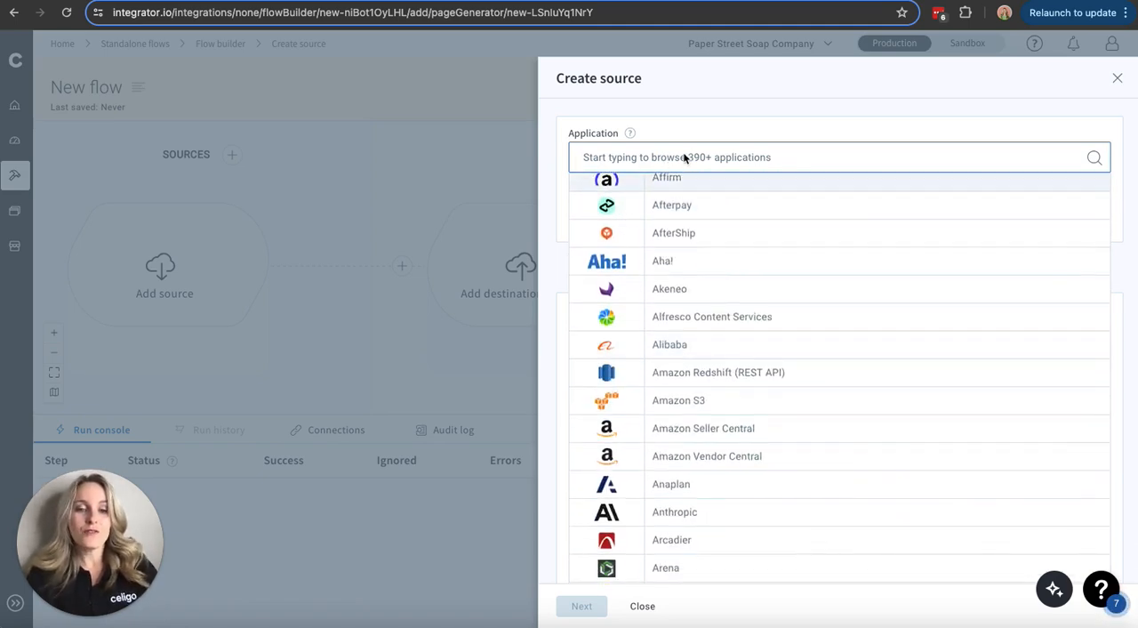
type("sales")
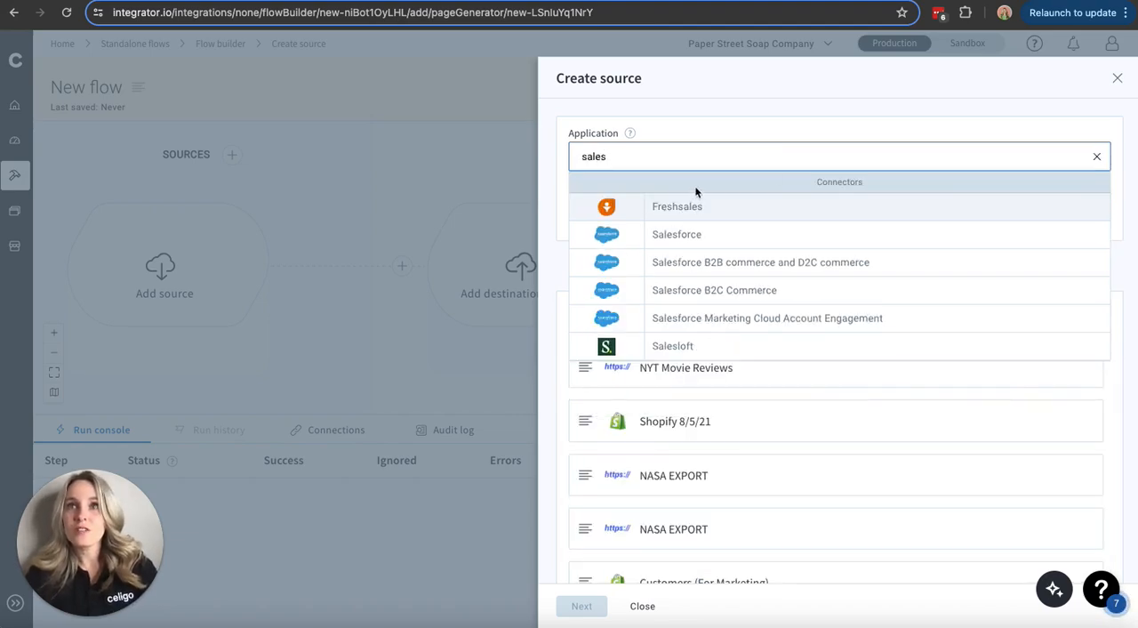
- Choose Salesforce as source, view its options and destination apps, then return Home without saving
left_click(676, 235)
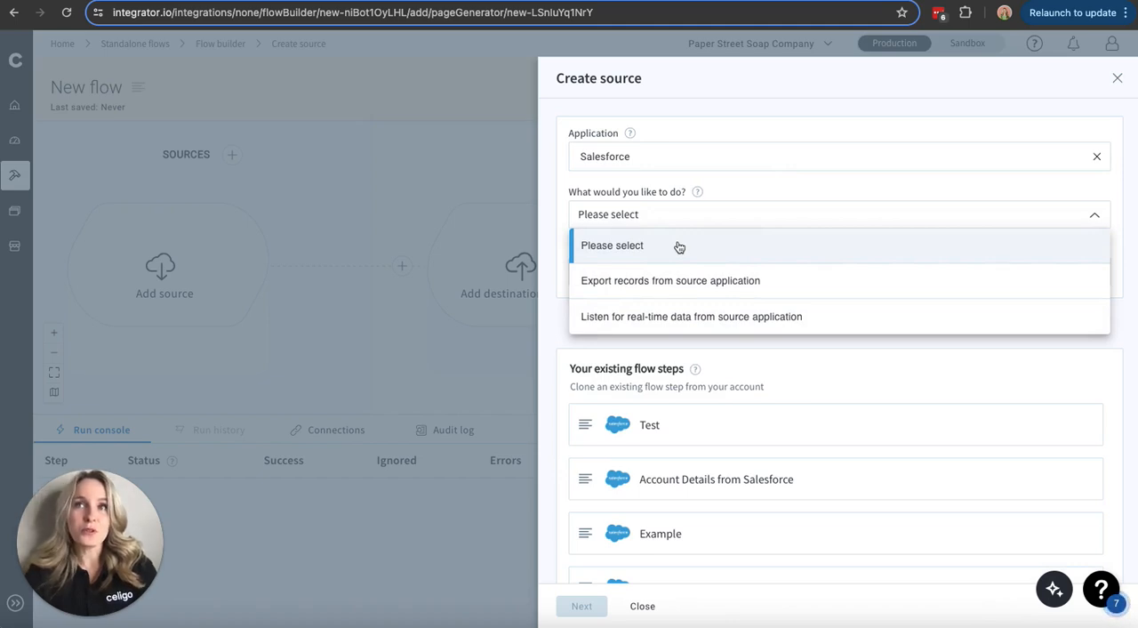
mouse_move(665, 242)
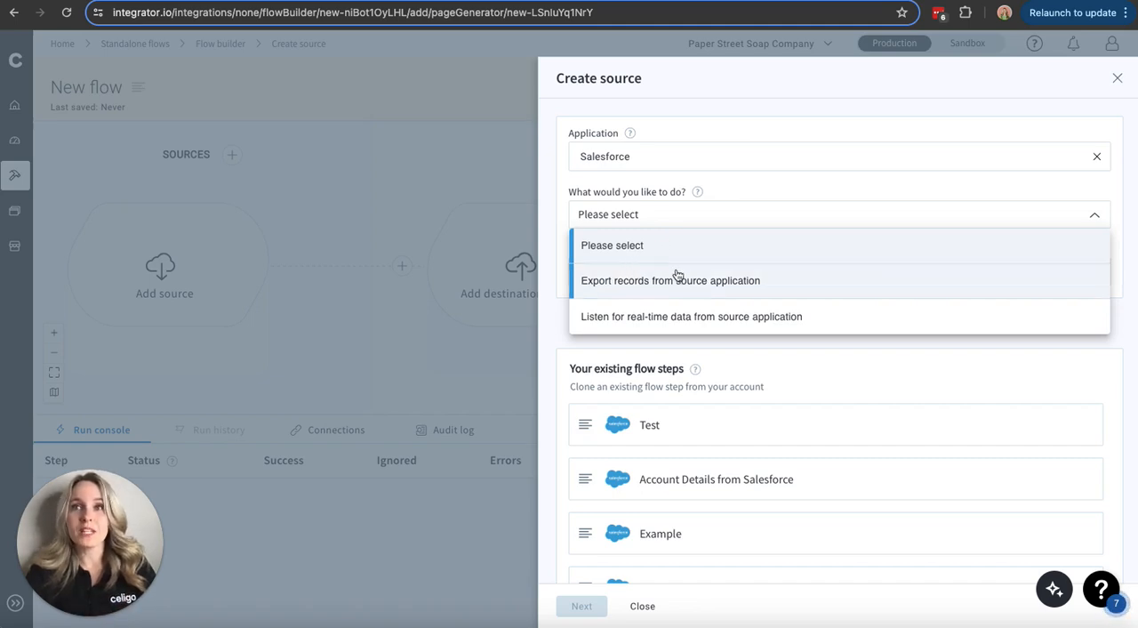
mouse_move(681, 299)
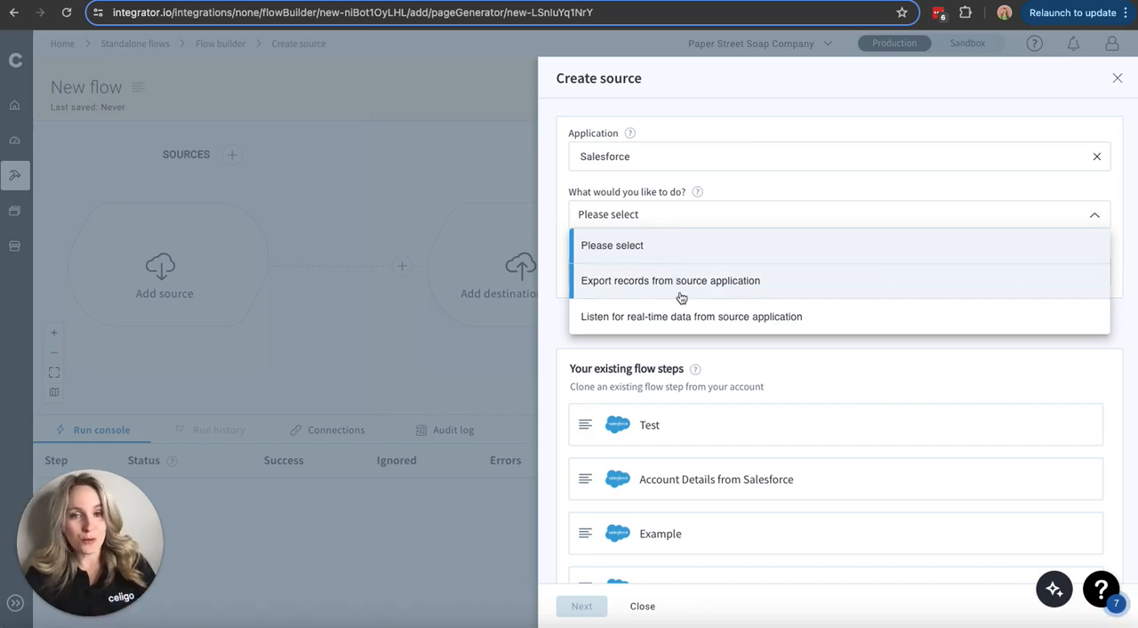
mouse_move(662, 317)
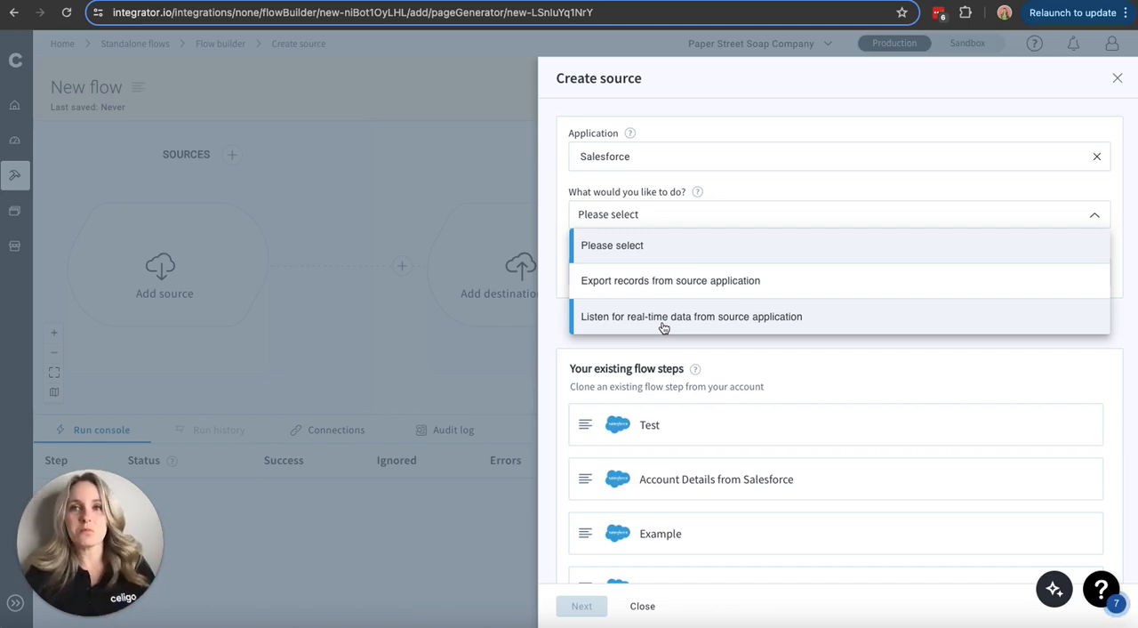
left_click(668, 281)
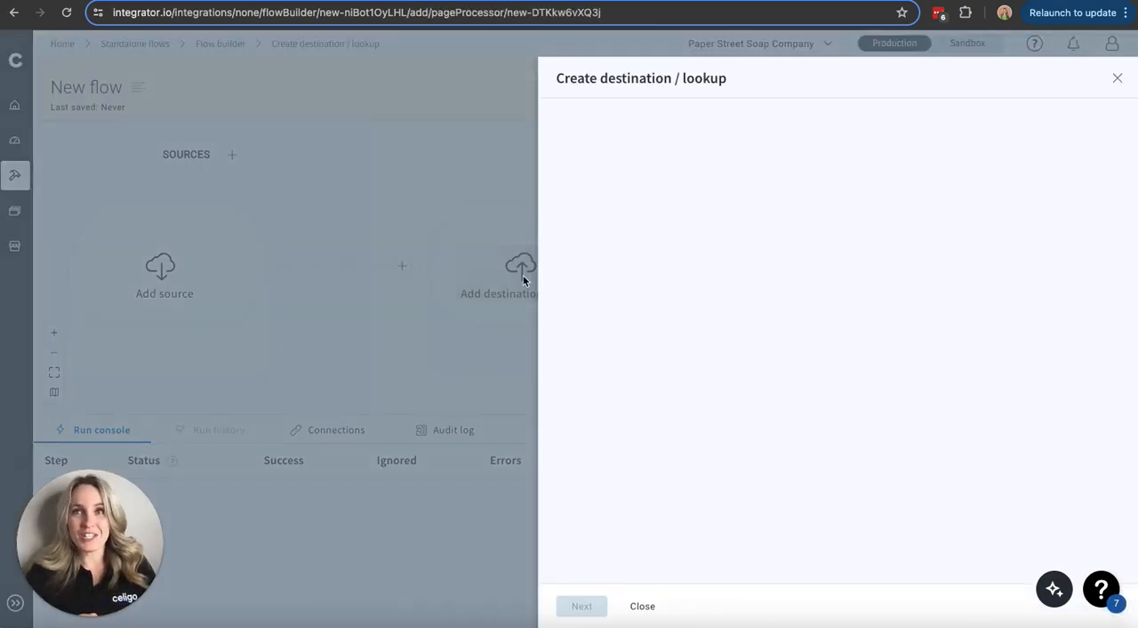
left_click(840, 157)
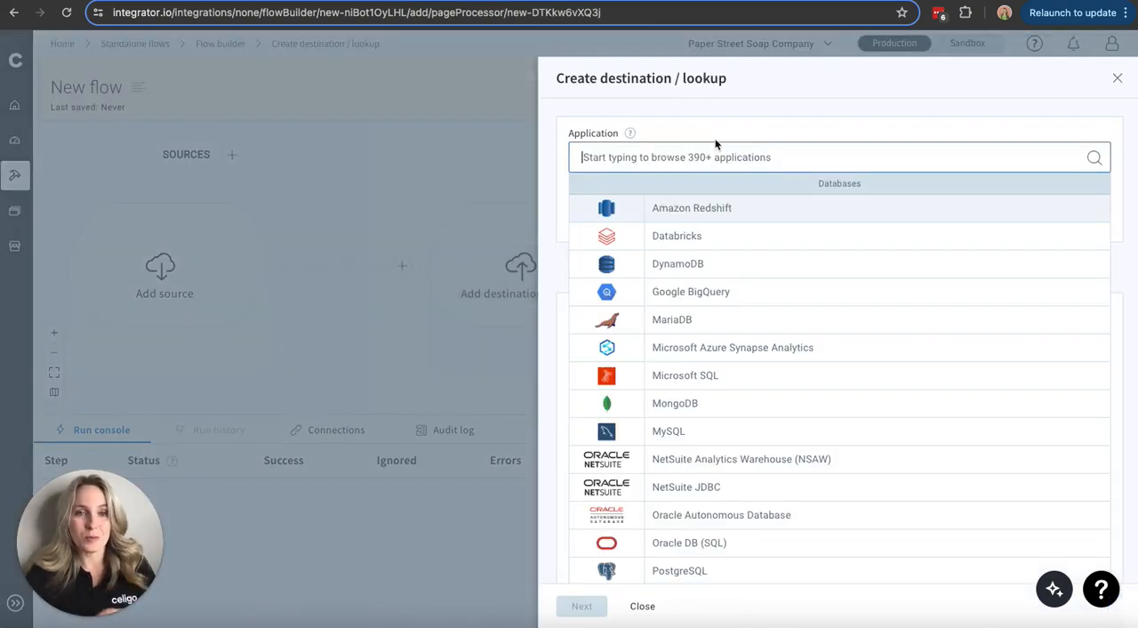
left_click(642, 605)
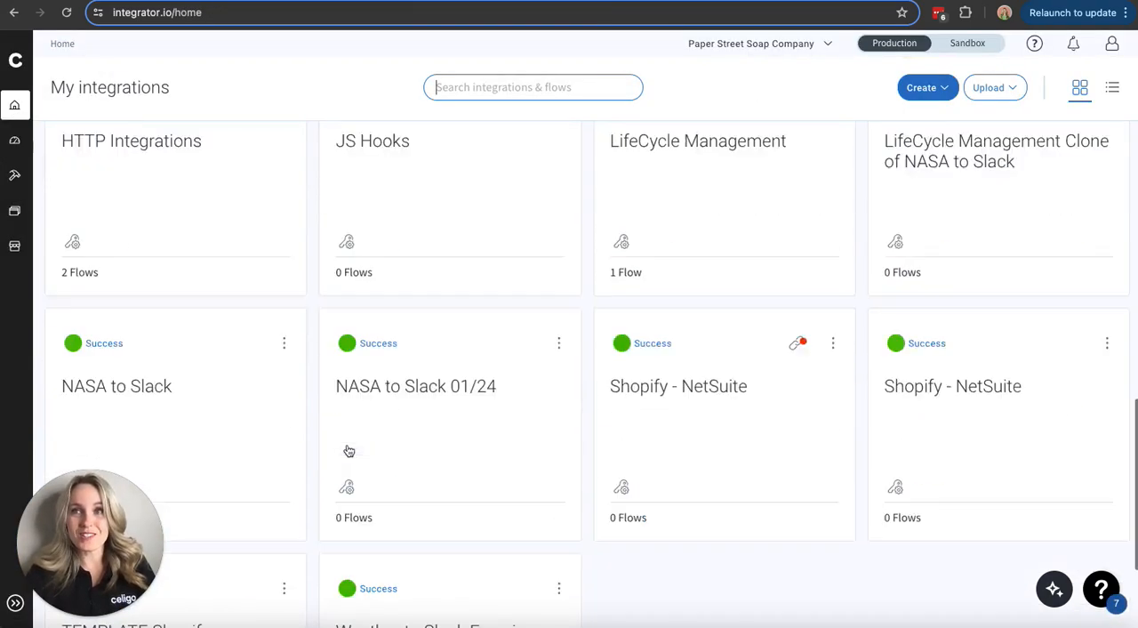
- Open the Shopify - NetSuite integration's 'NetSuite customer refunds to Shopify refunds' flow
left_click(679, 386)
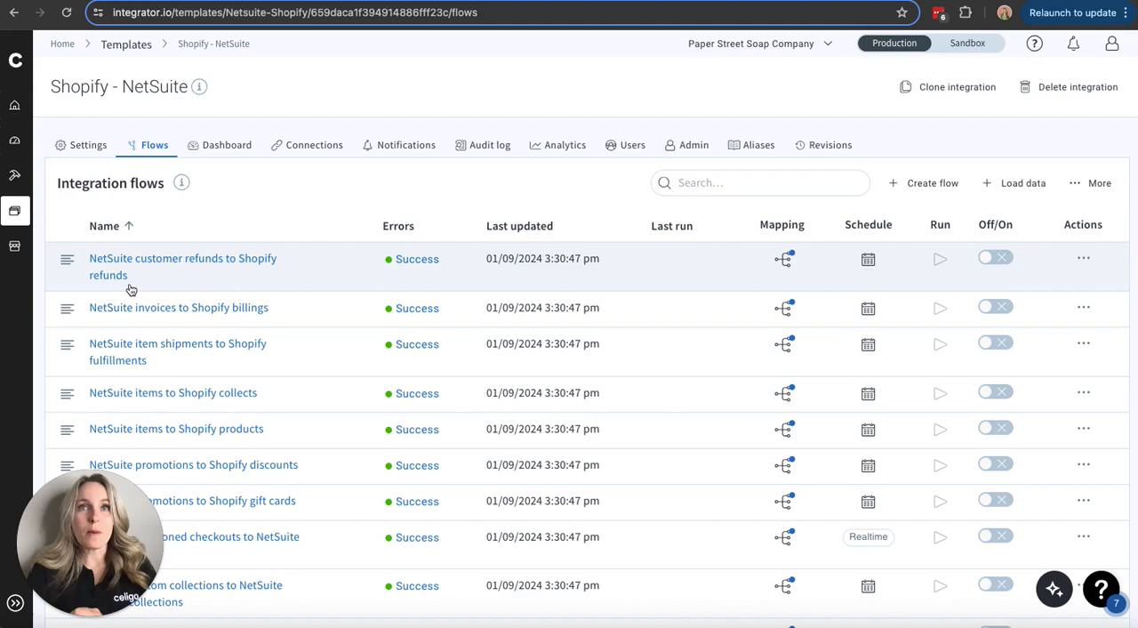
left_click(181, 258)
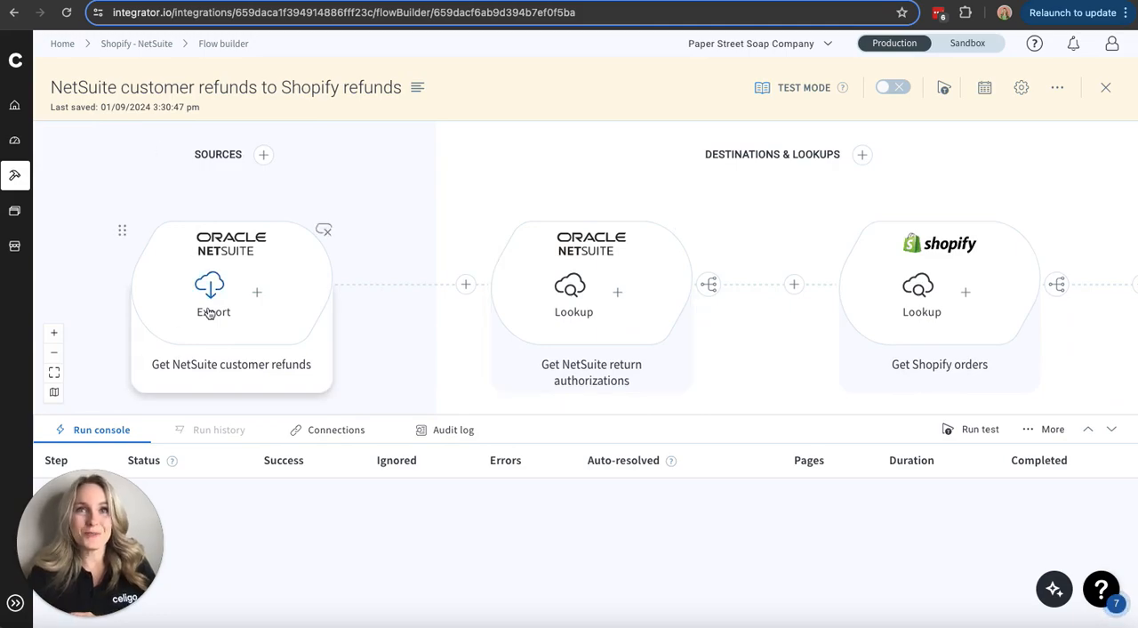
mouse_move(213, 288)
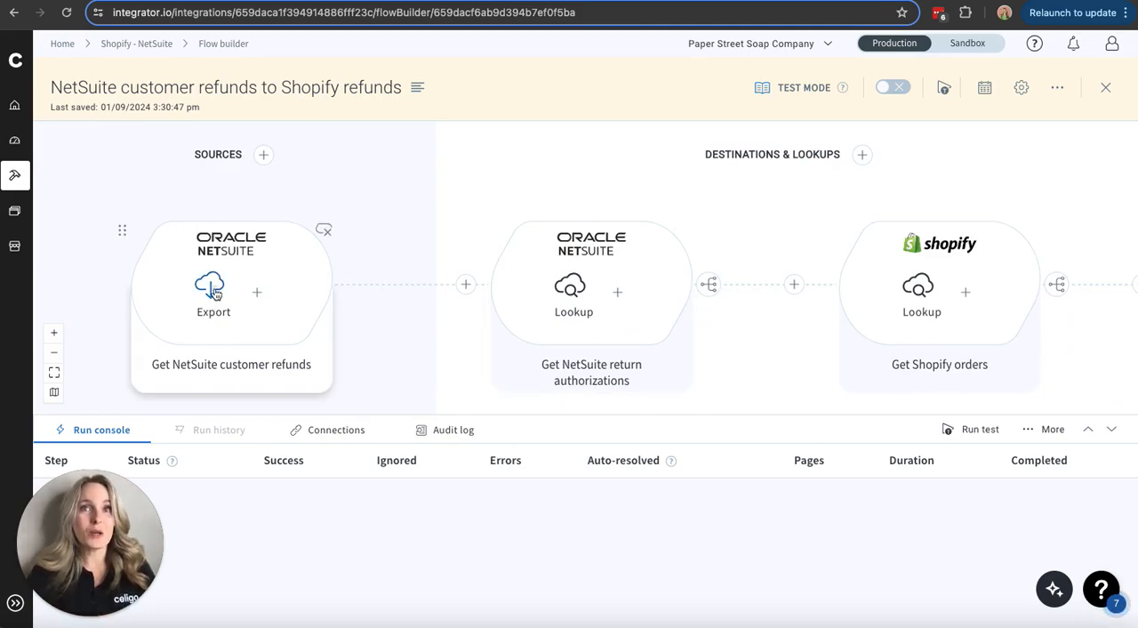
left_click(213, 293)
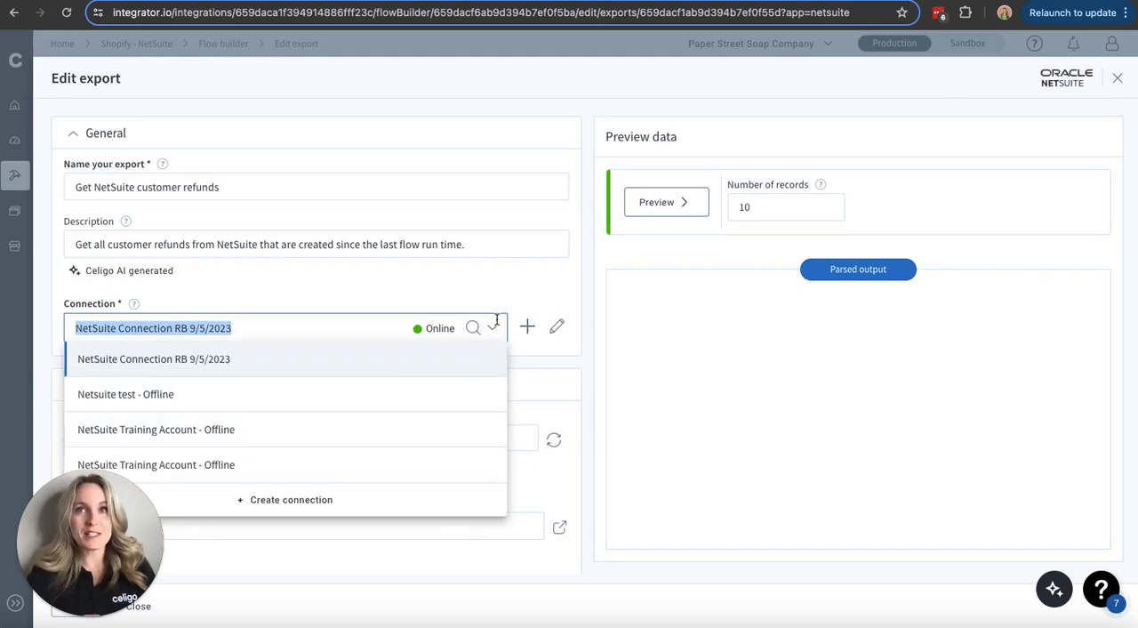
left_click(153, 359)
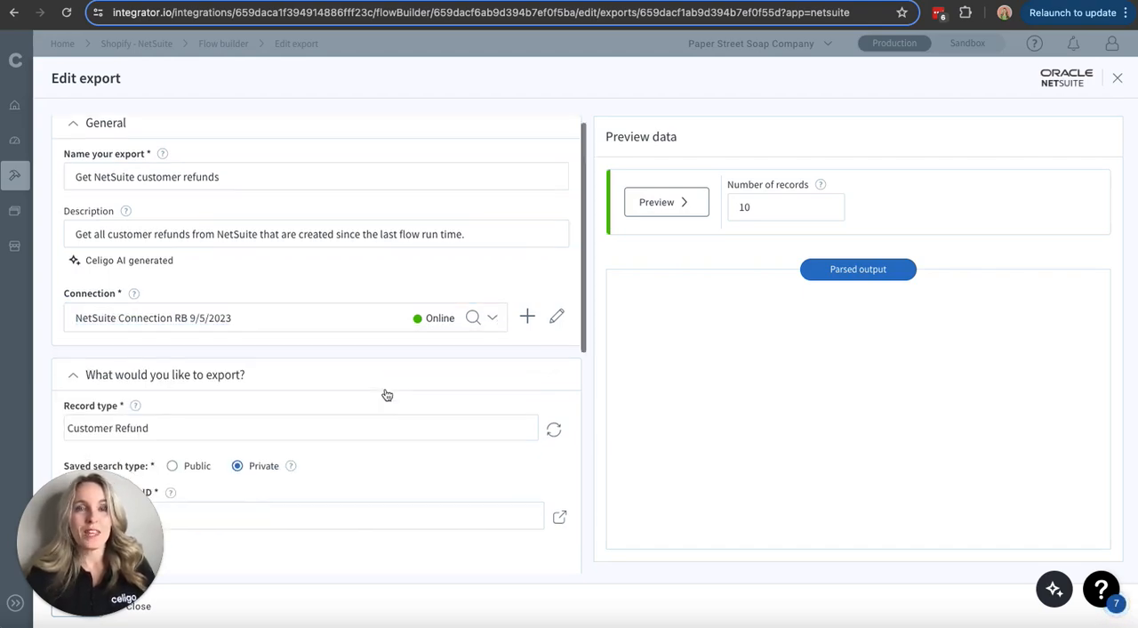
scroll("down", 3)
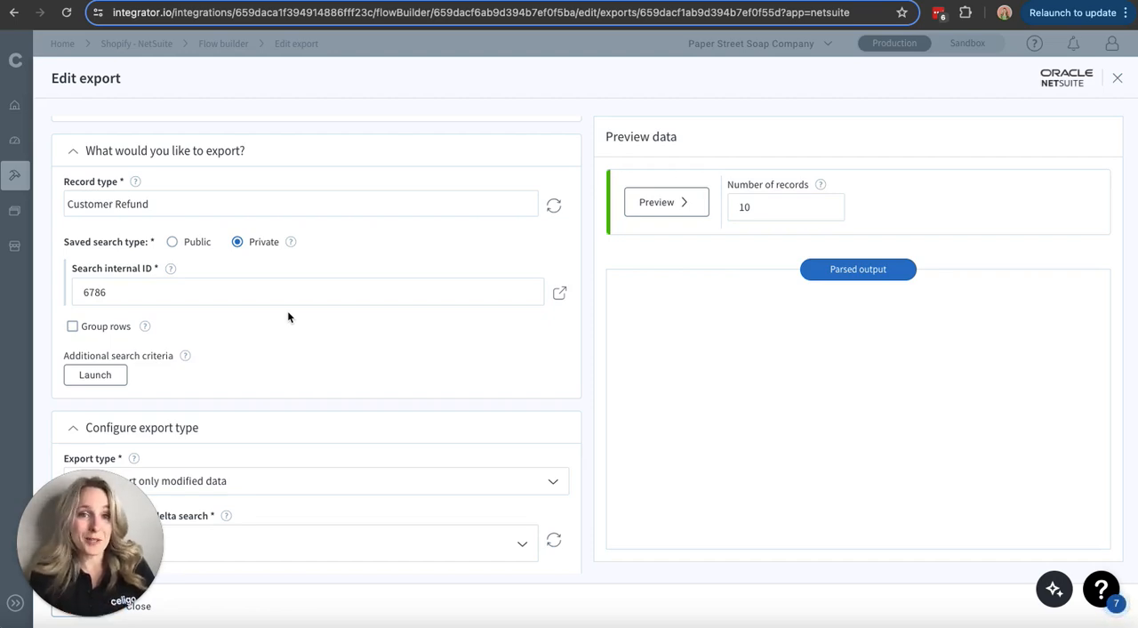
scroll("down", 3)
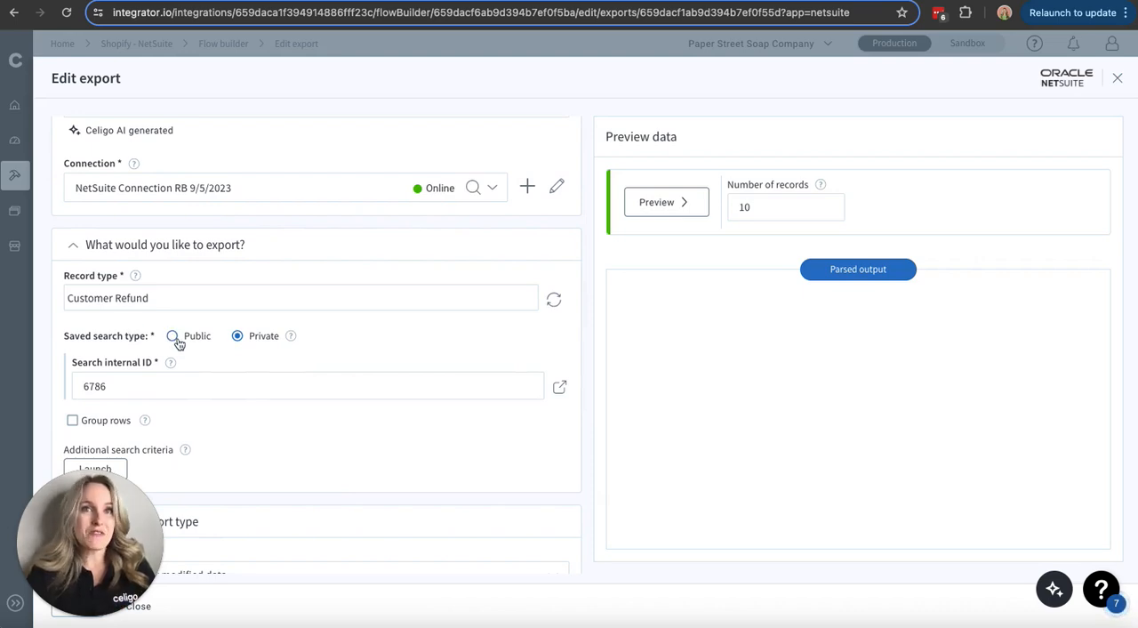
scroll("down", 3)
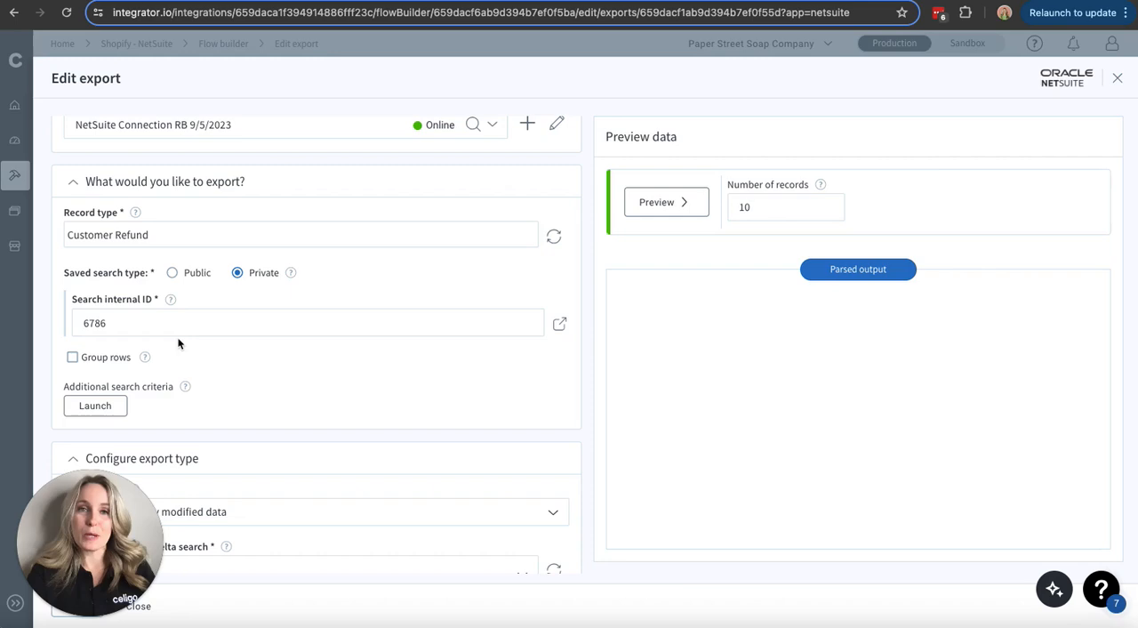
scroll("down", 3)
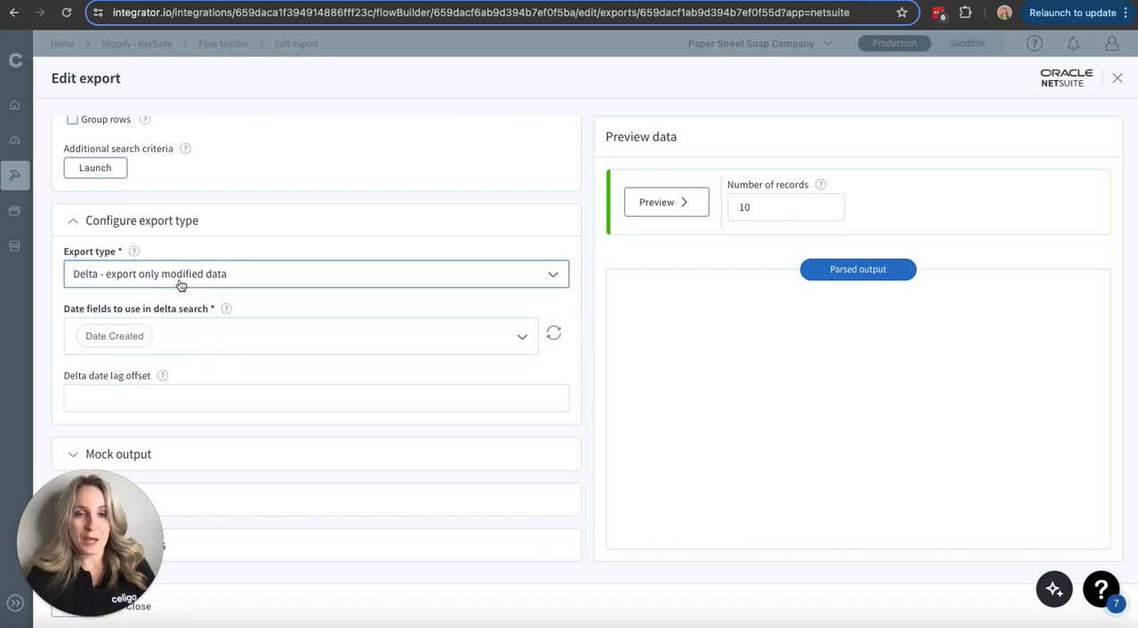
left_click(317, 274)
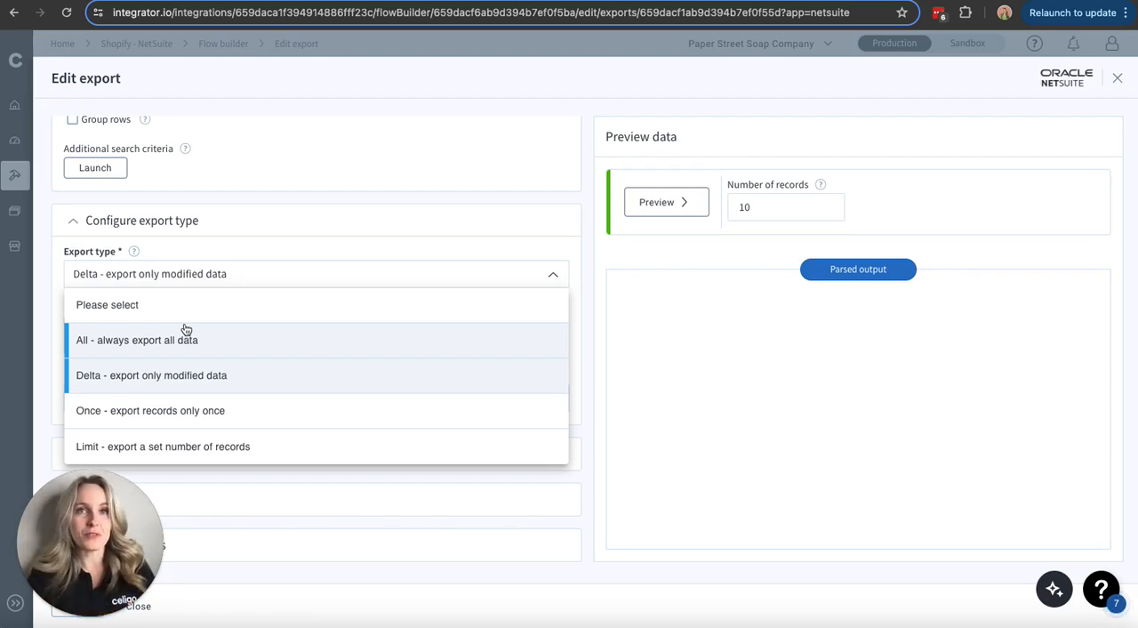
mouse_move(231, 385)
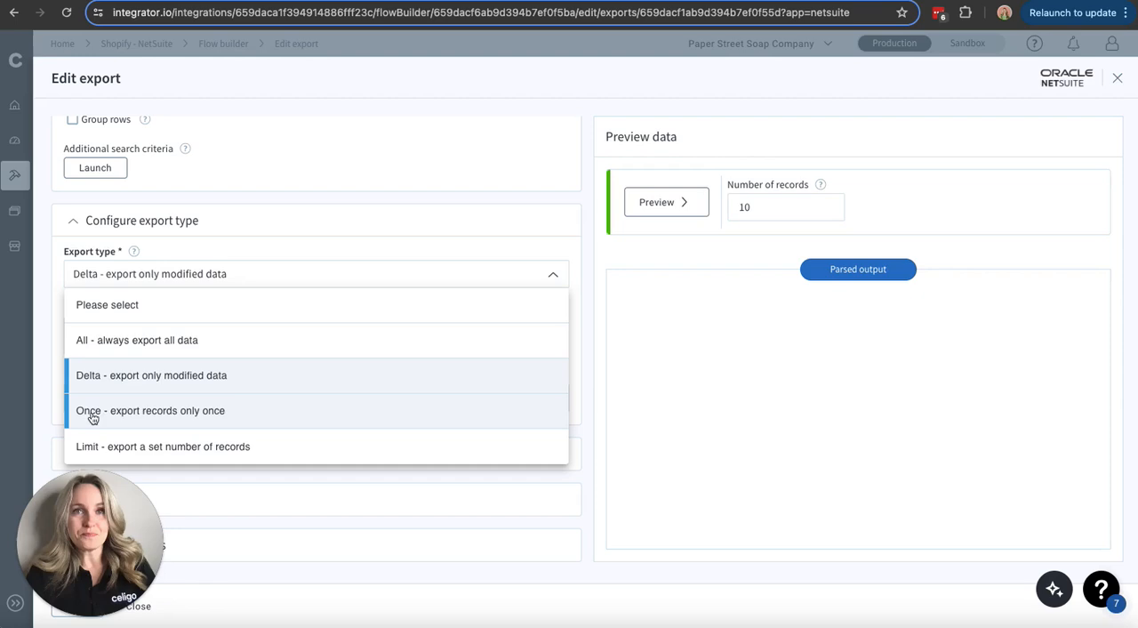
mouse_move(174, 423)
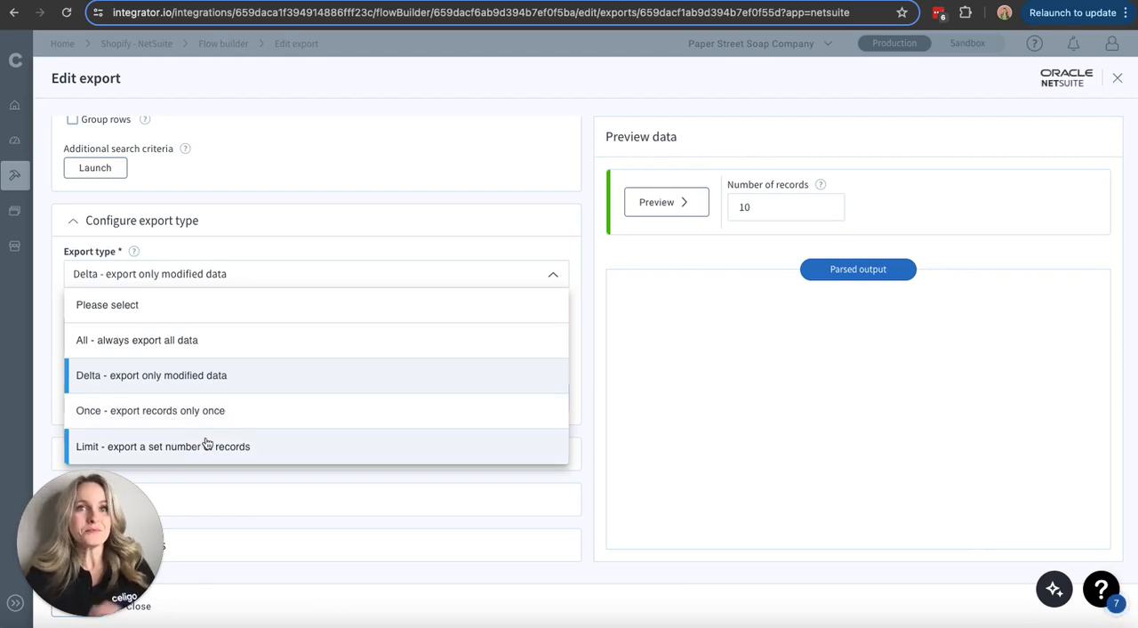
mouse_move(260, 448)
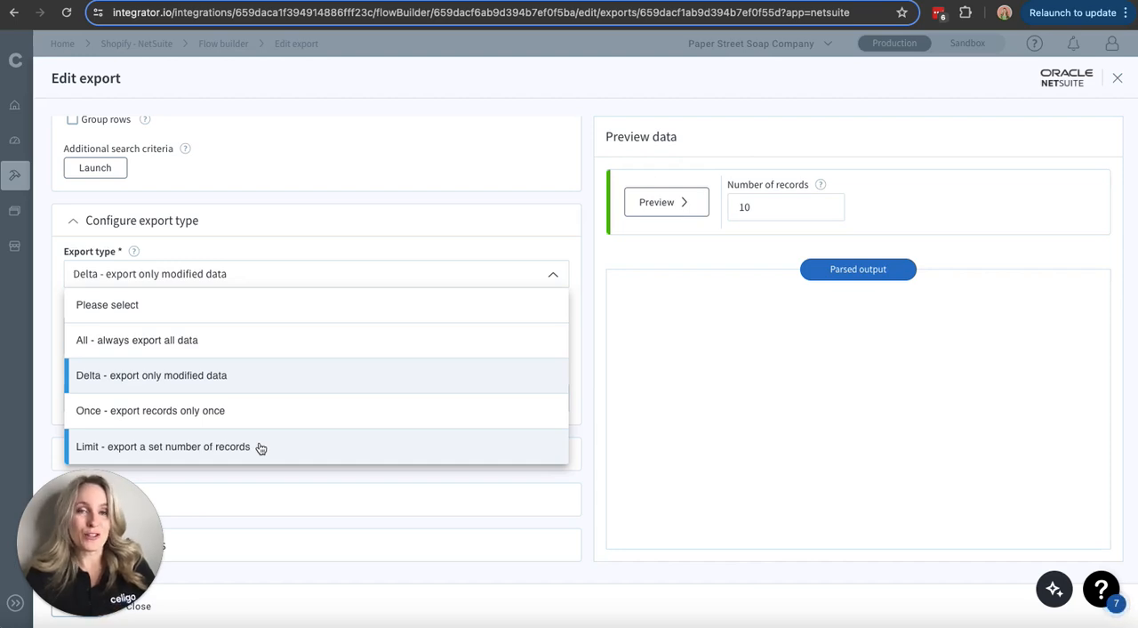
left_click(151, 373)
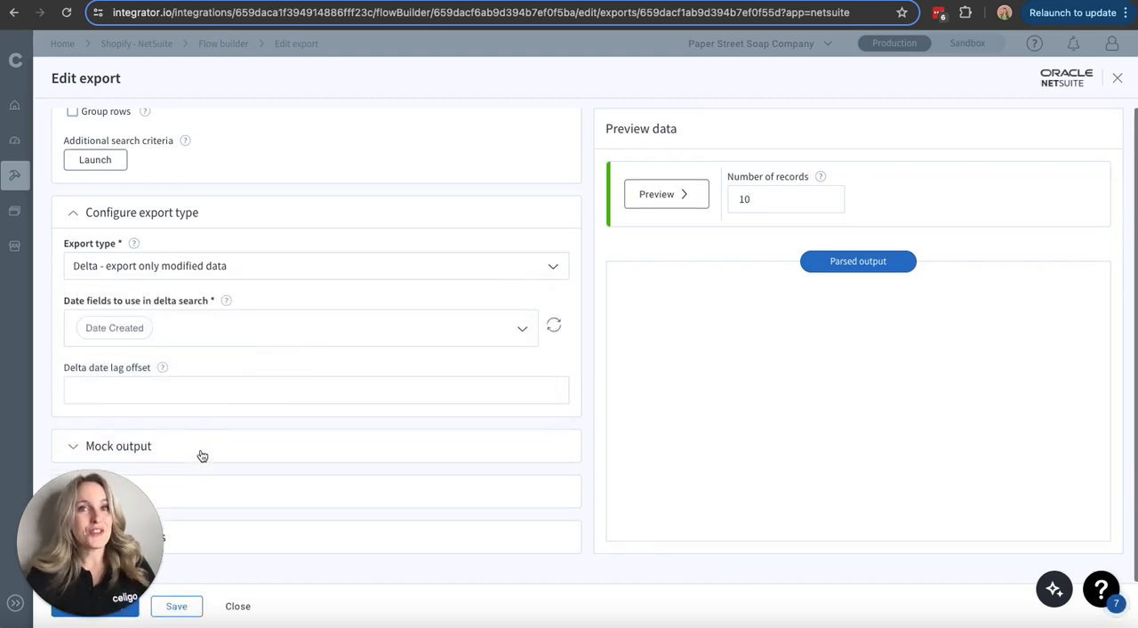
- Preview the refunds export, getting an invalid_search error, and leave the export editor
left_click(666, 193)
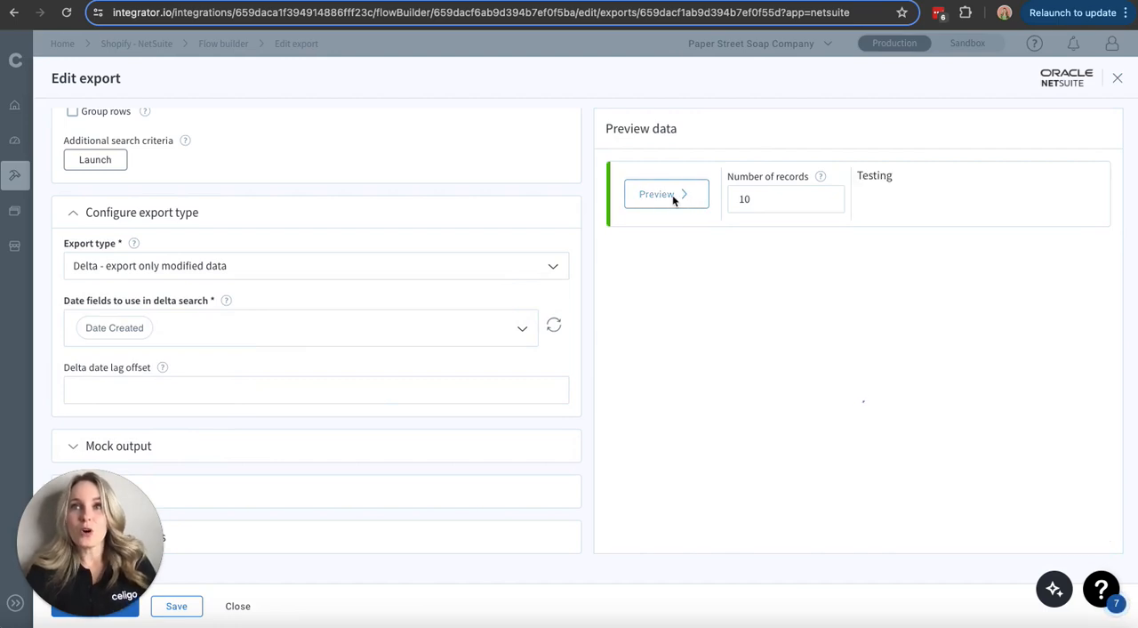
left_click(658, 194)
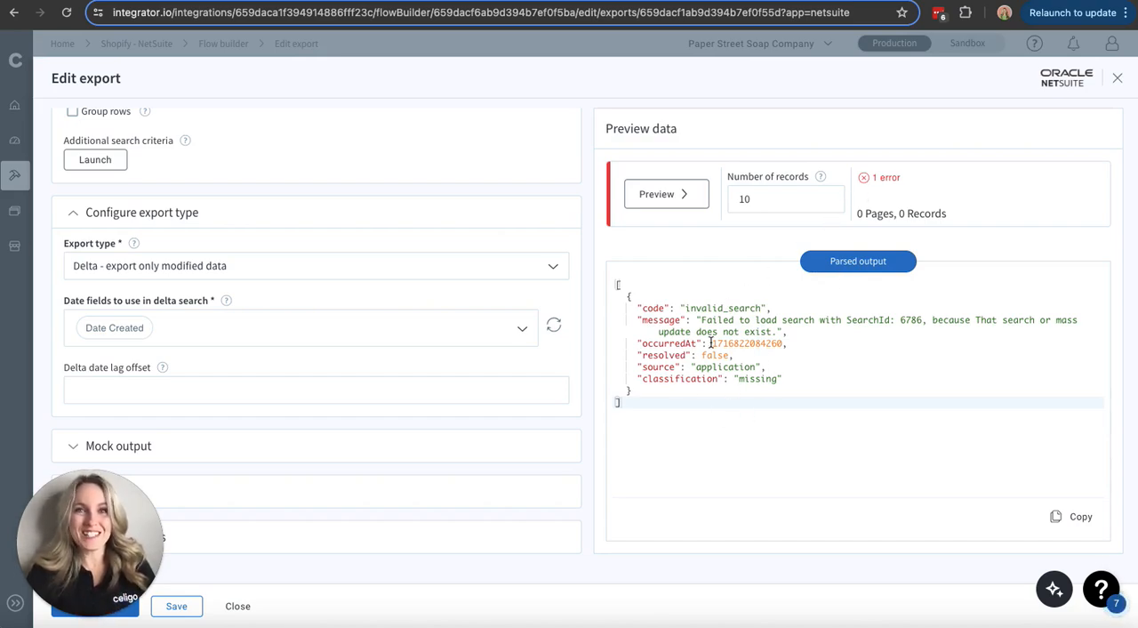
left_click(1117, 79)
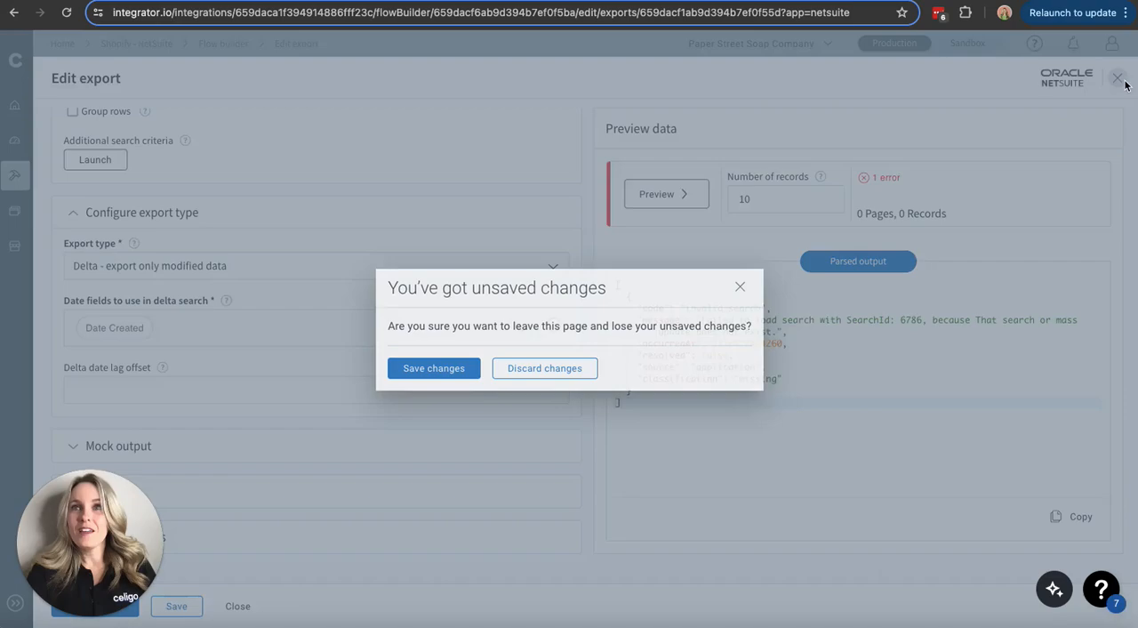
- Discard the unsaved export changes and pan the canvas to the later Shopify steps
left_click(545, 367)
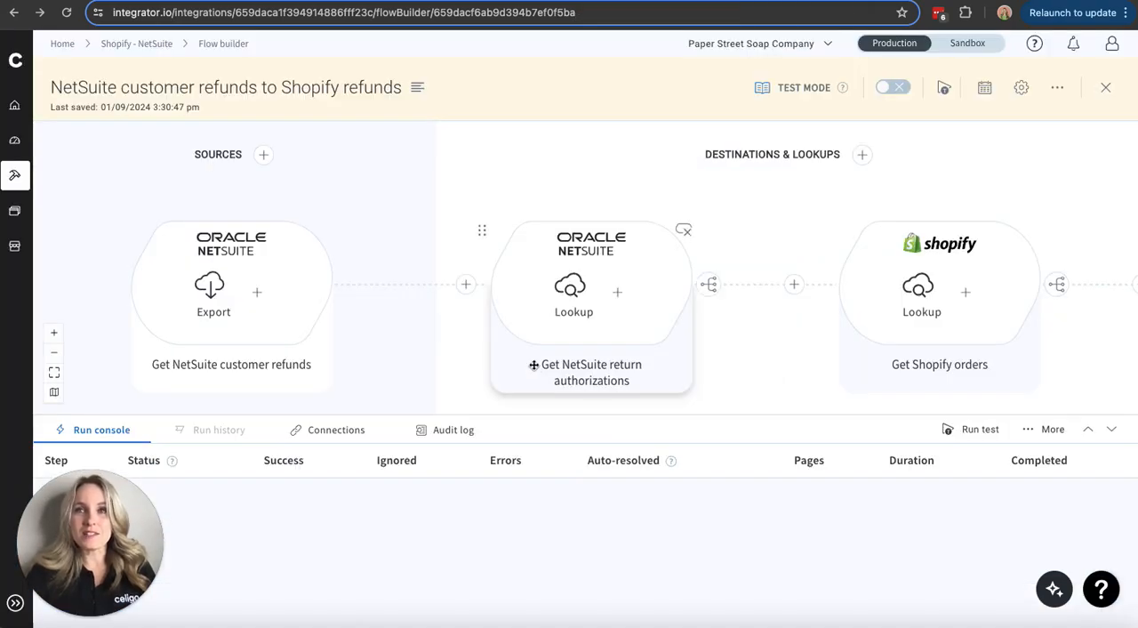
left_click(214, 285)
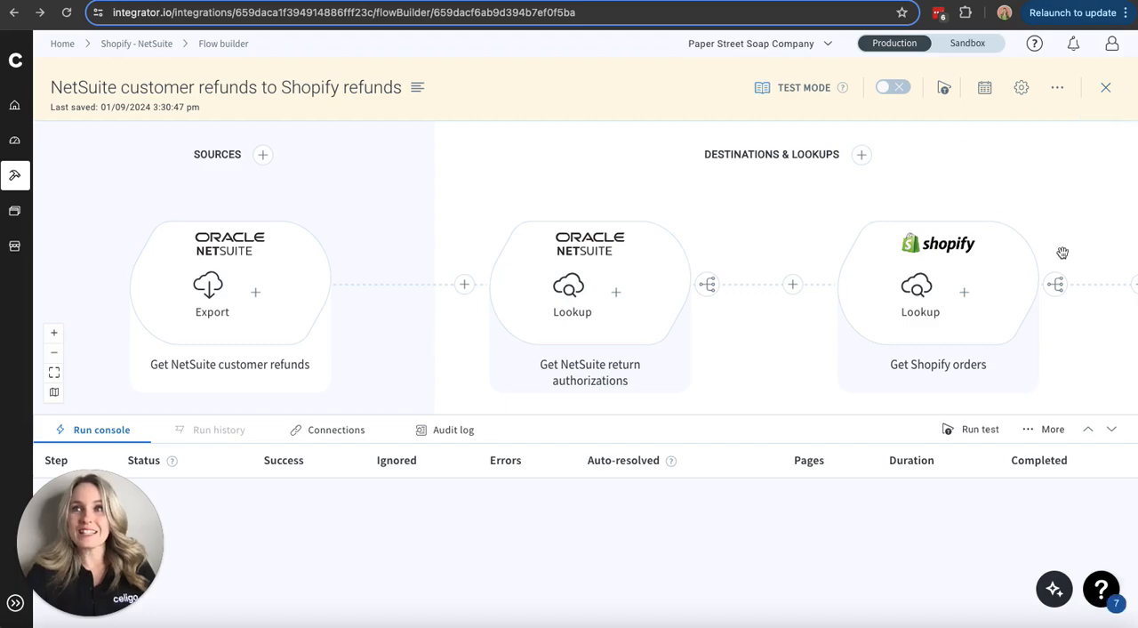
left_click(212, 285)
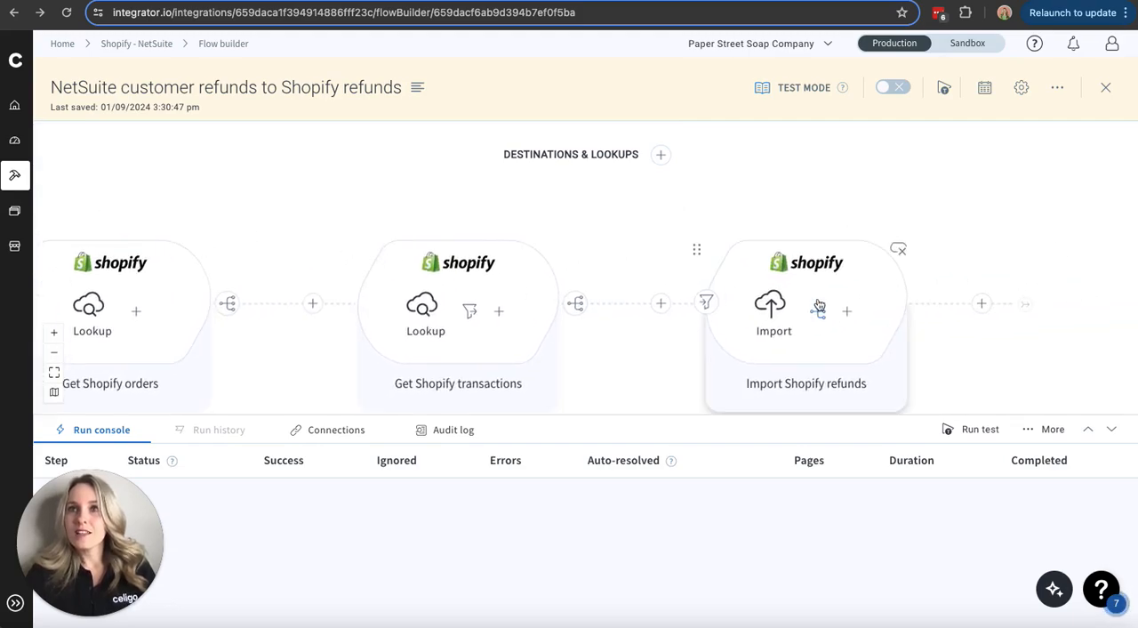
- Review the Import Shopify refunds settings, preview its request (invalid_search error), and close the editor
left_click(774, 306)
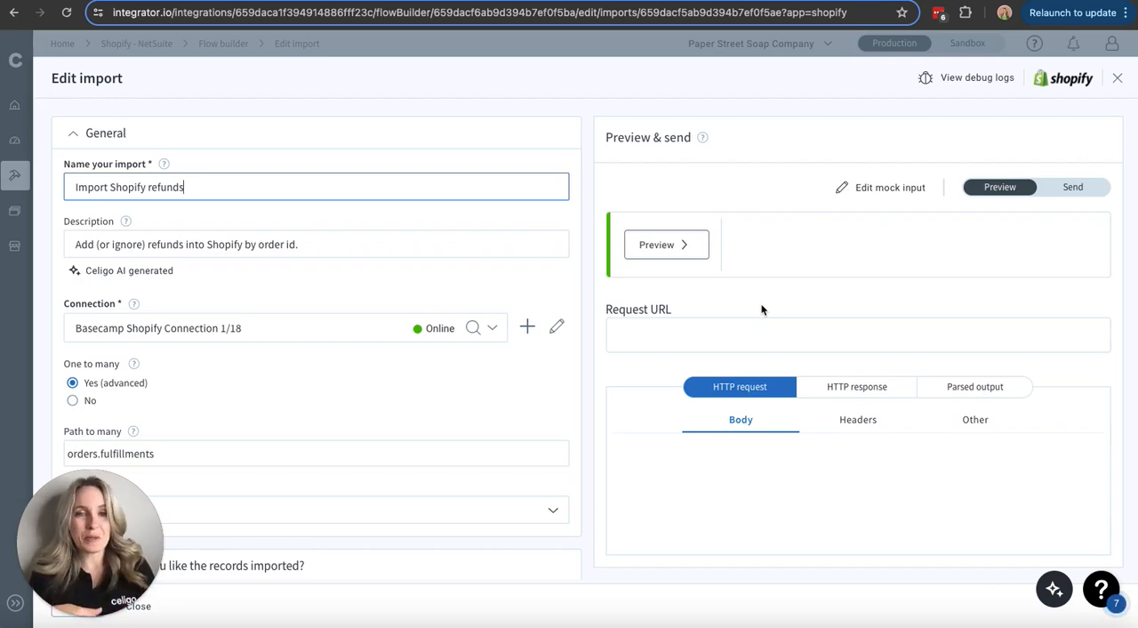
mouse_move(324, 363)
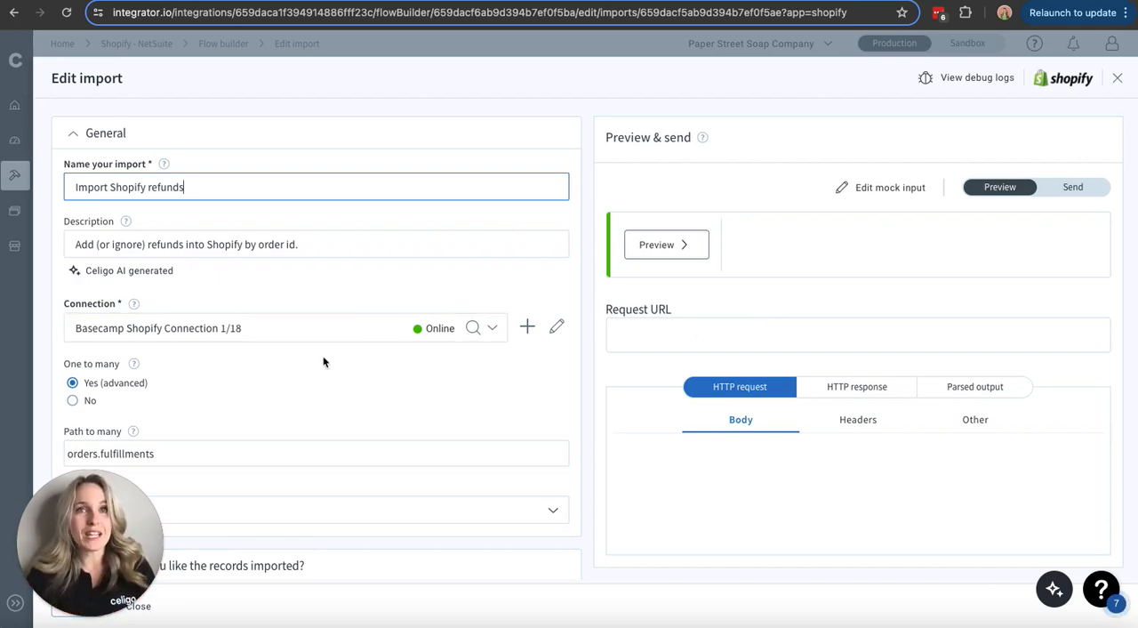
scroll("down", 3)
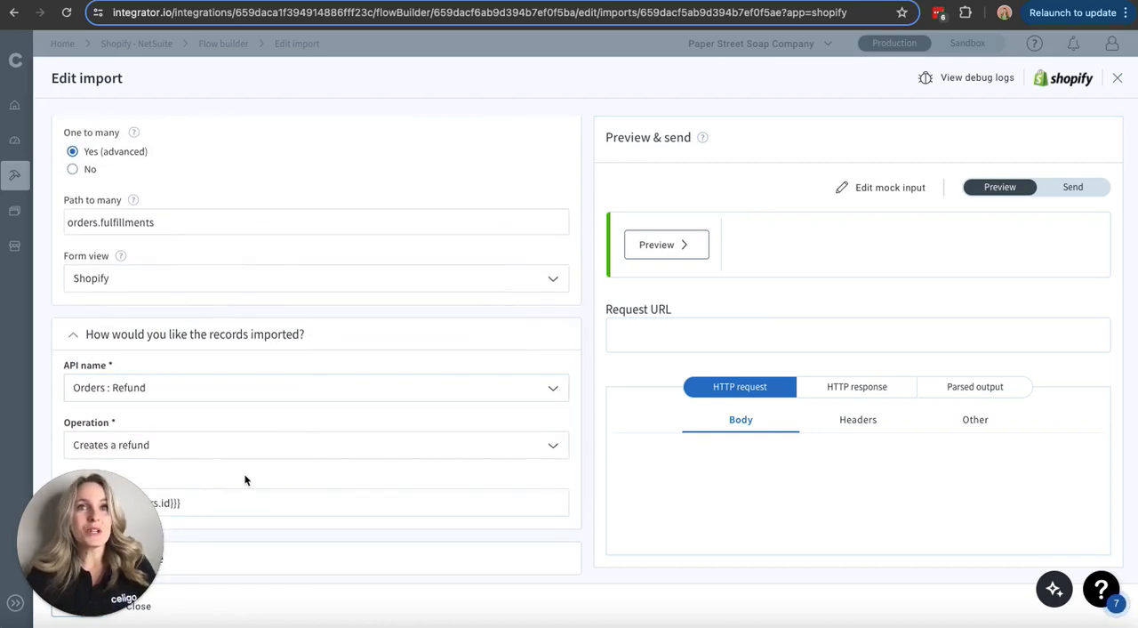
mouse_move(219, 349)
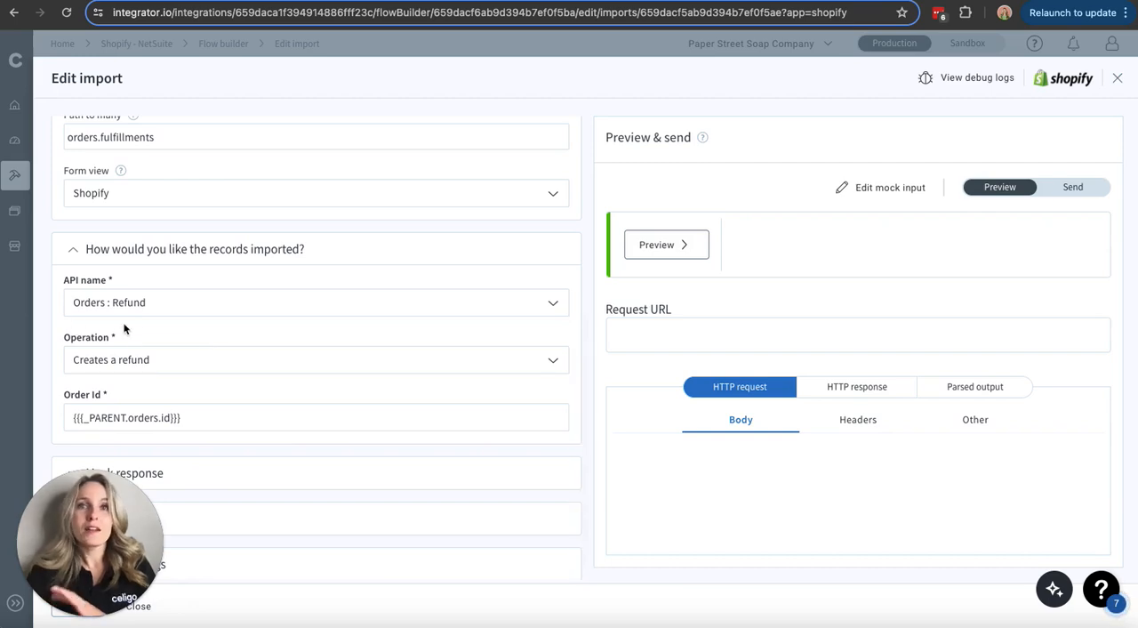
left_click(314, 302)
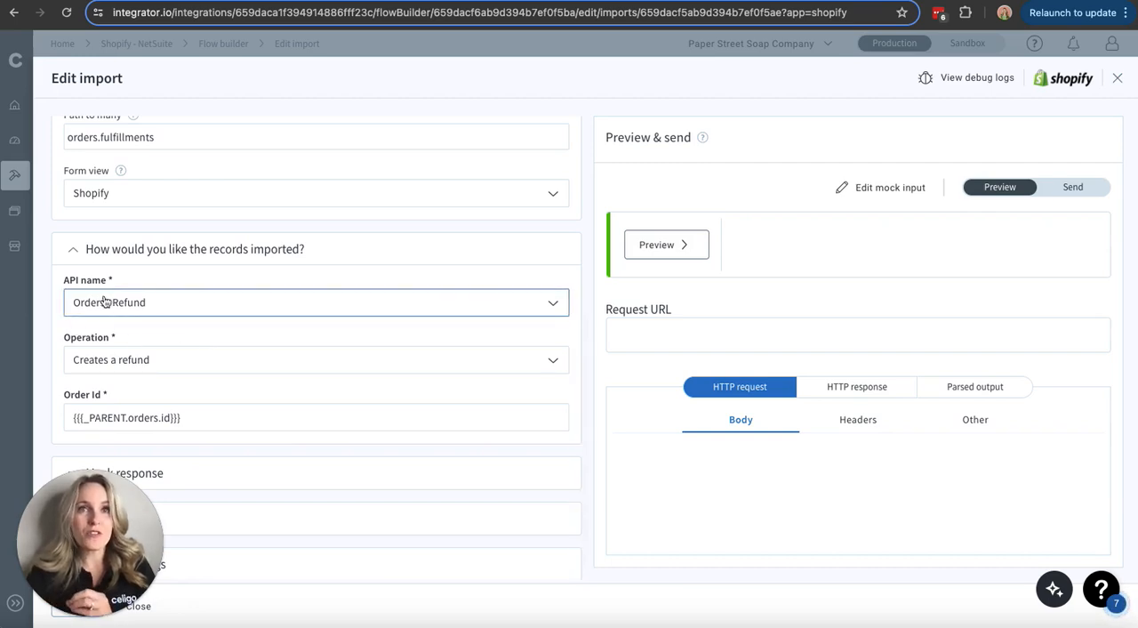
left_click(315, 303)
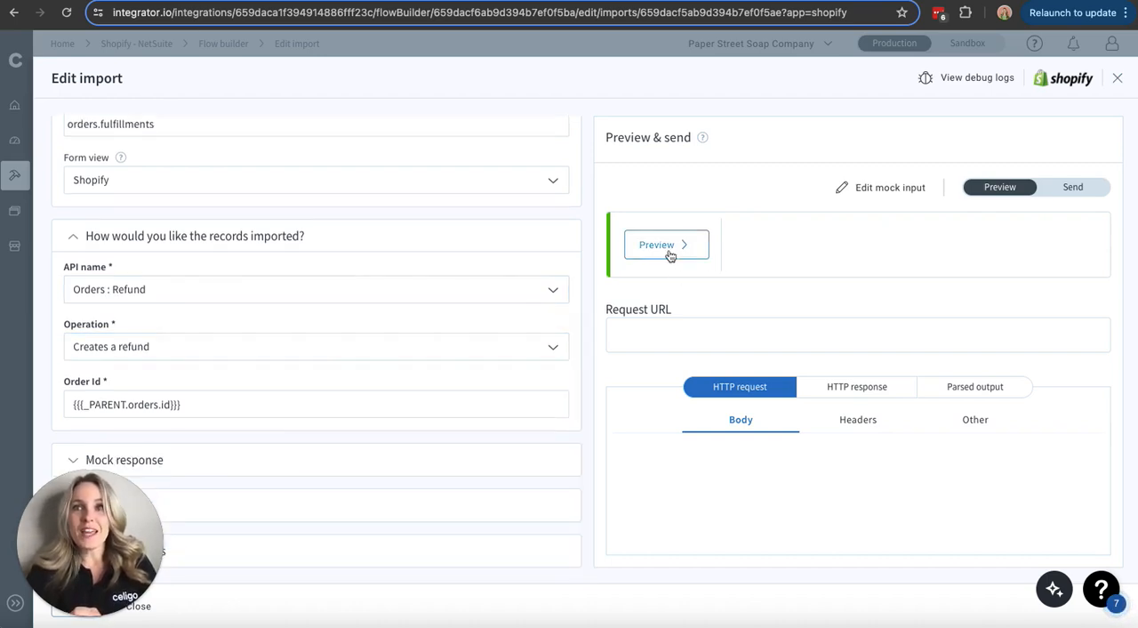
left_click(665, 245)
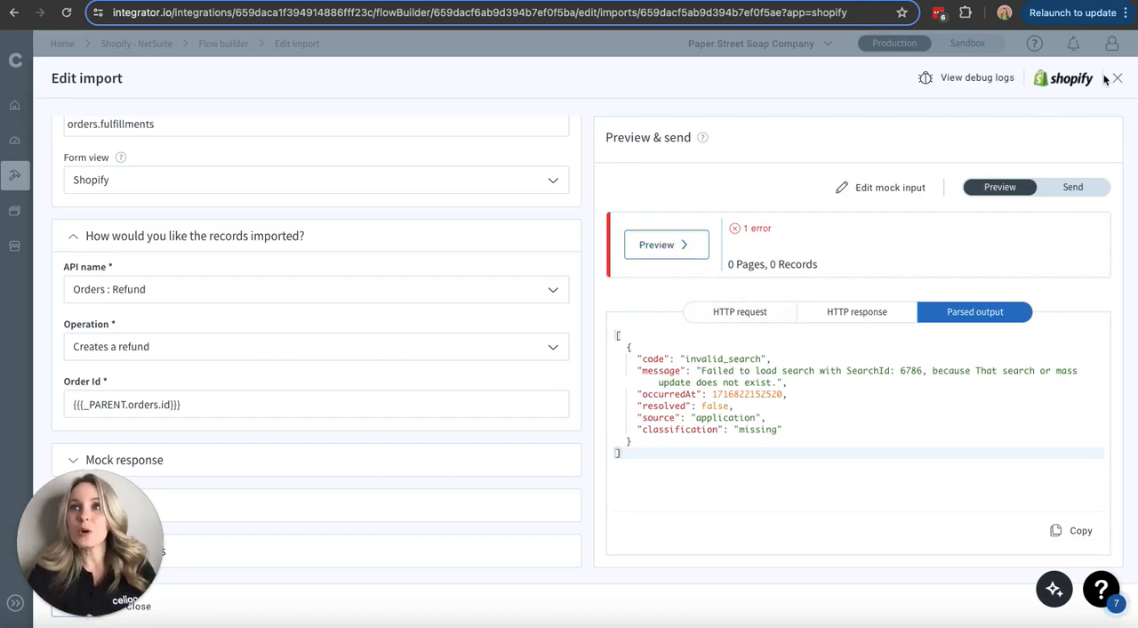
left_click(1117, 78)
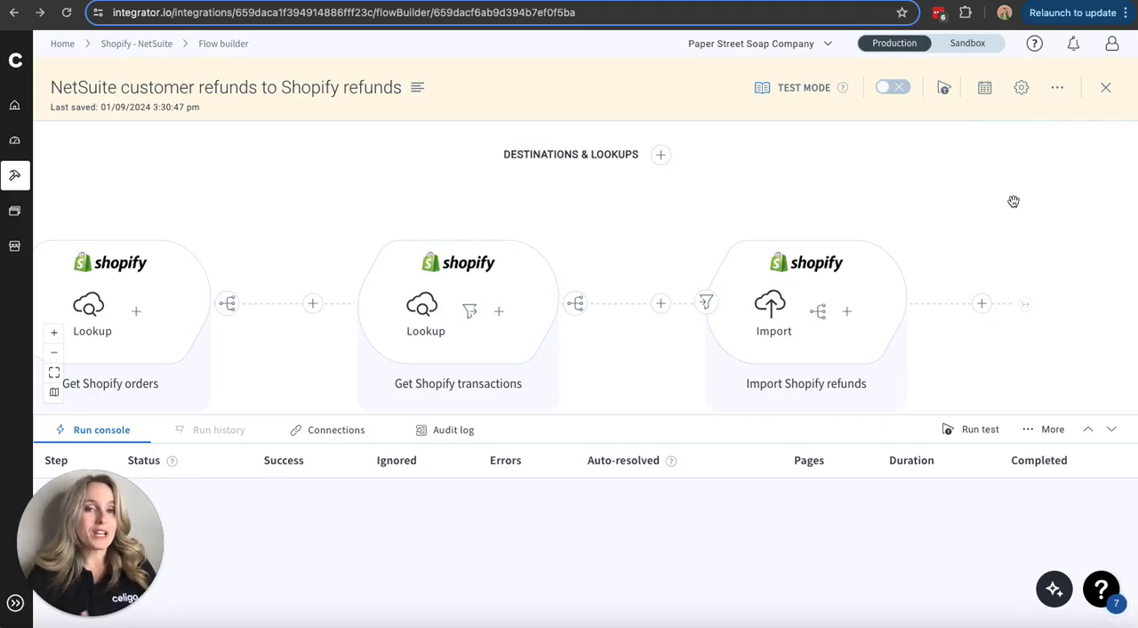
mouse_move(818, 311)
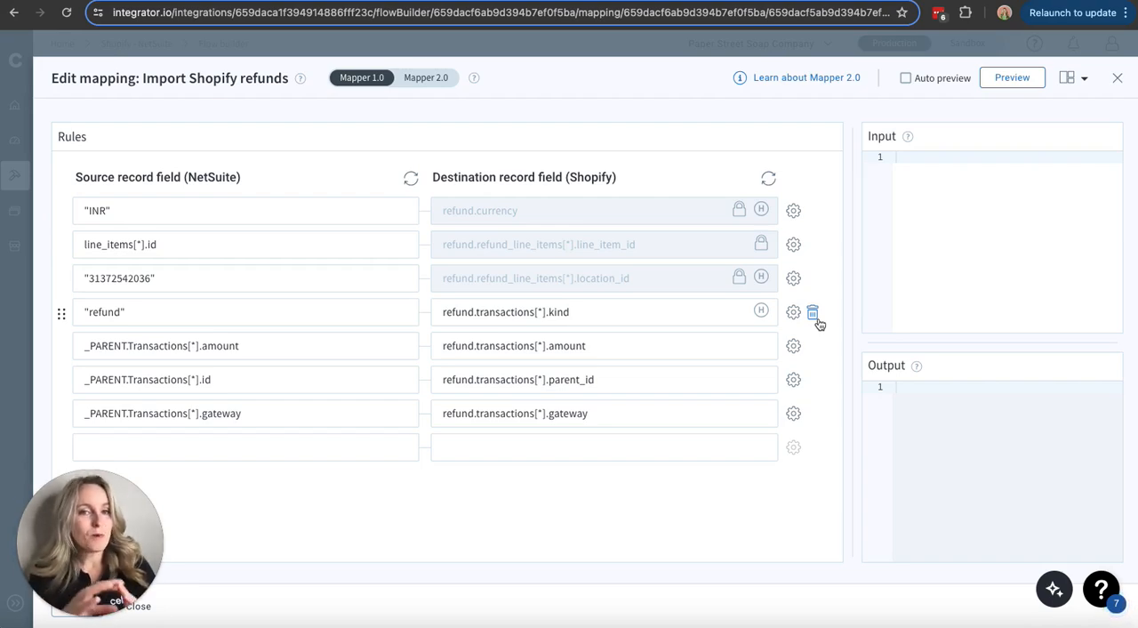
- View the Import Shopify refunds mappings in Mapper 2.0 and 1.0 rules form, then close them
left_click(605, 311)
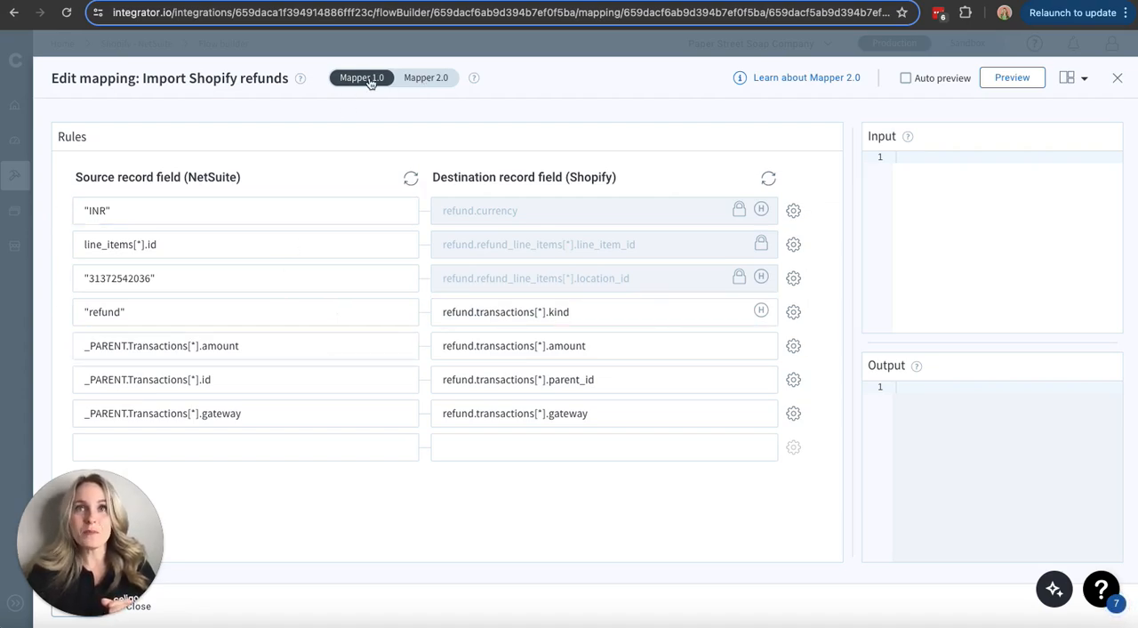
left_click(427, 78)
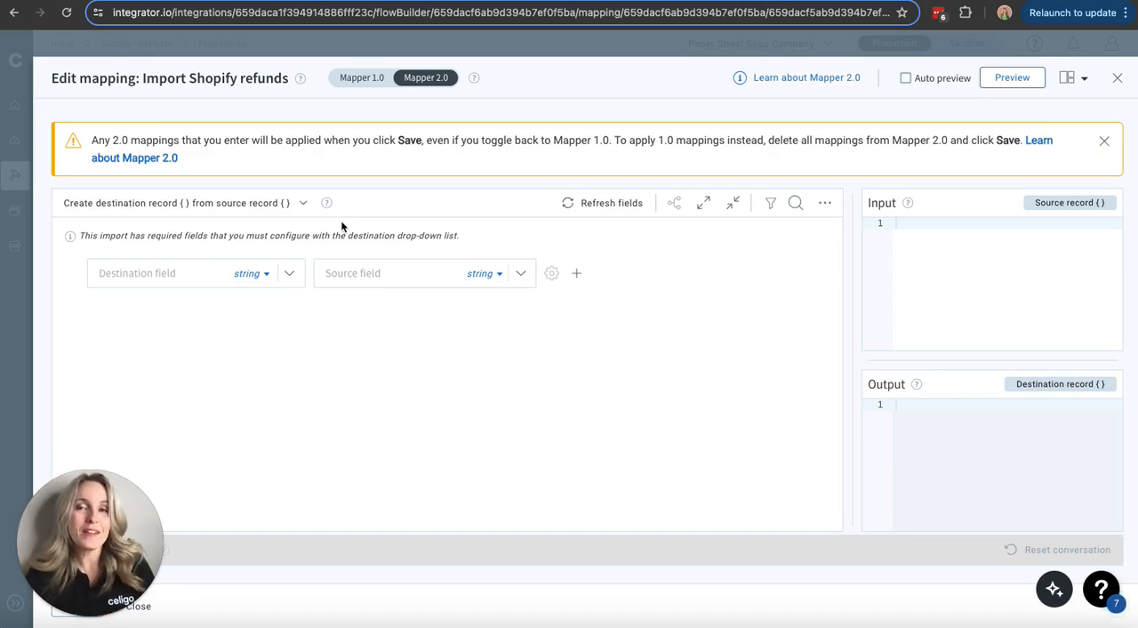
mouse_move(440, 217)
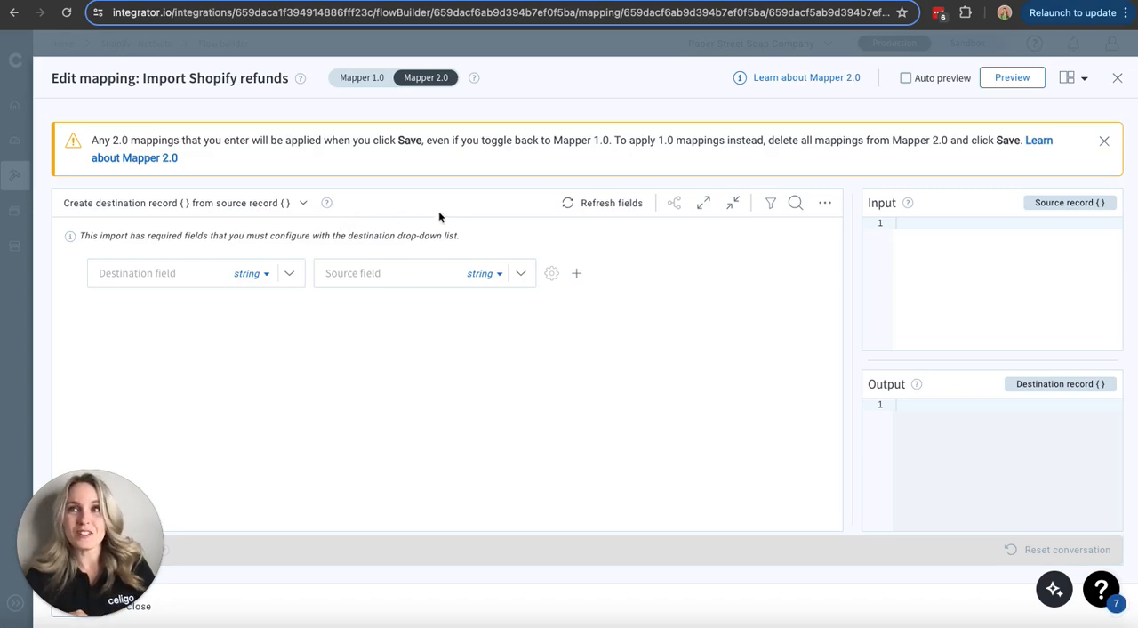
left_click(361, 78)
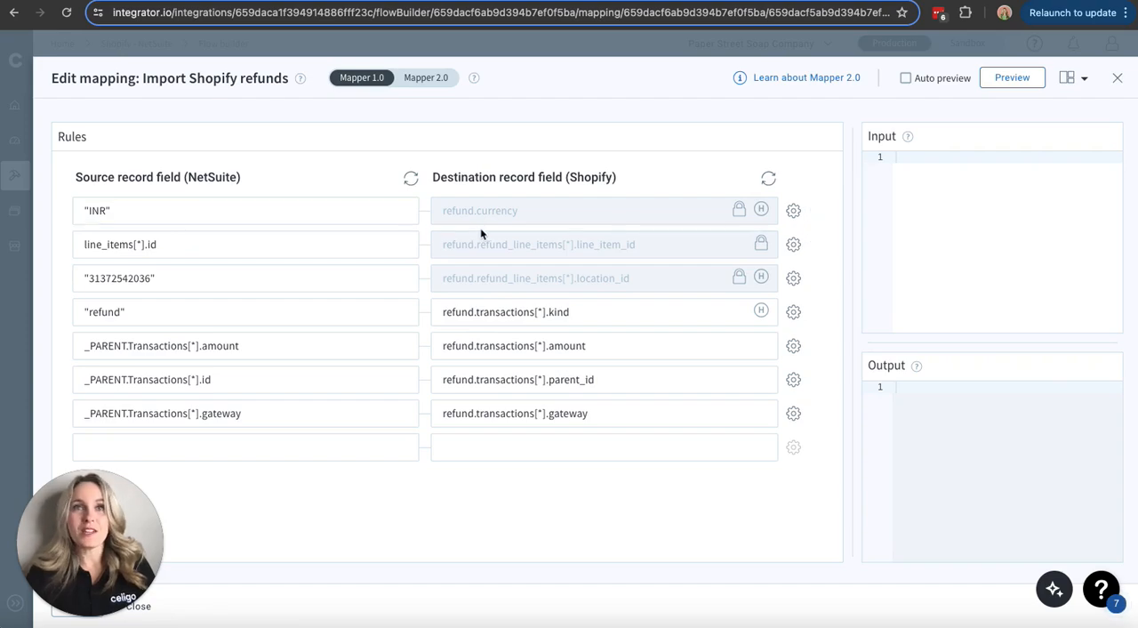
left_click(222, 209)
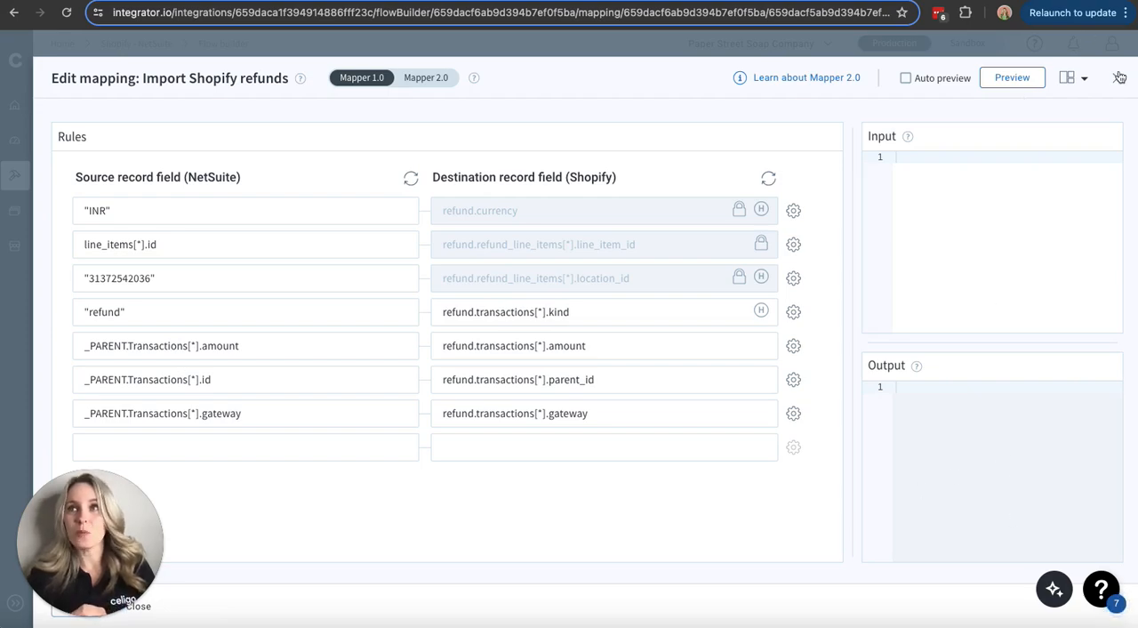
left_click(1120, 78)
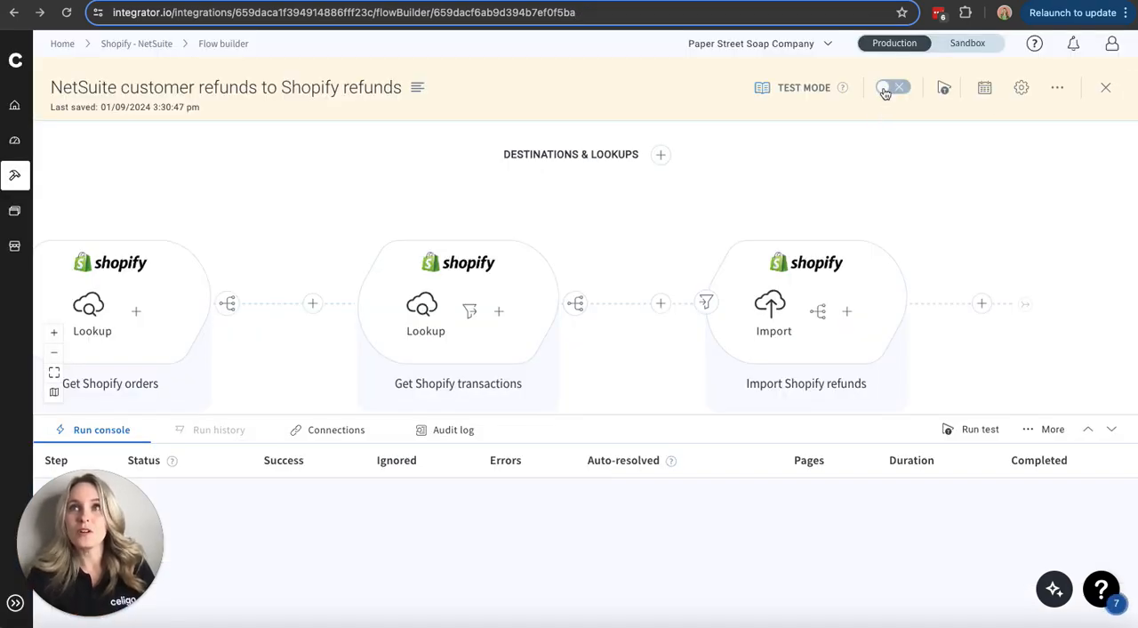
mouse_move(884, 87)
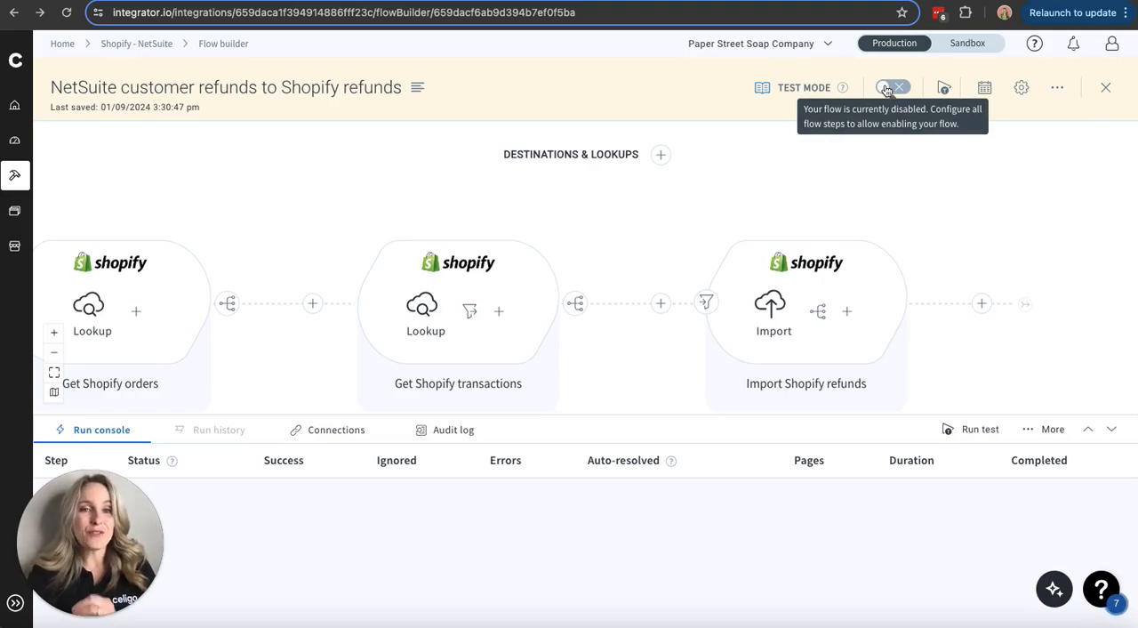
left_click(891, 88)
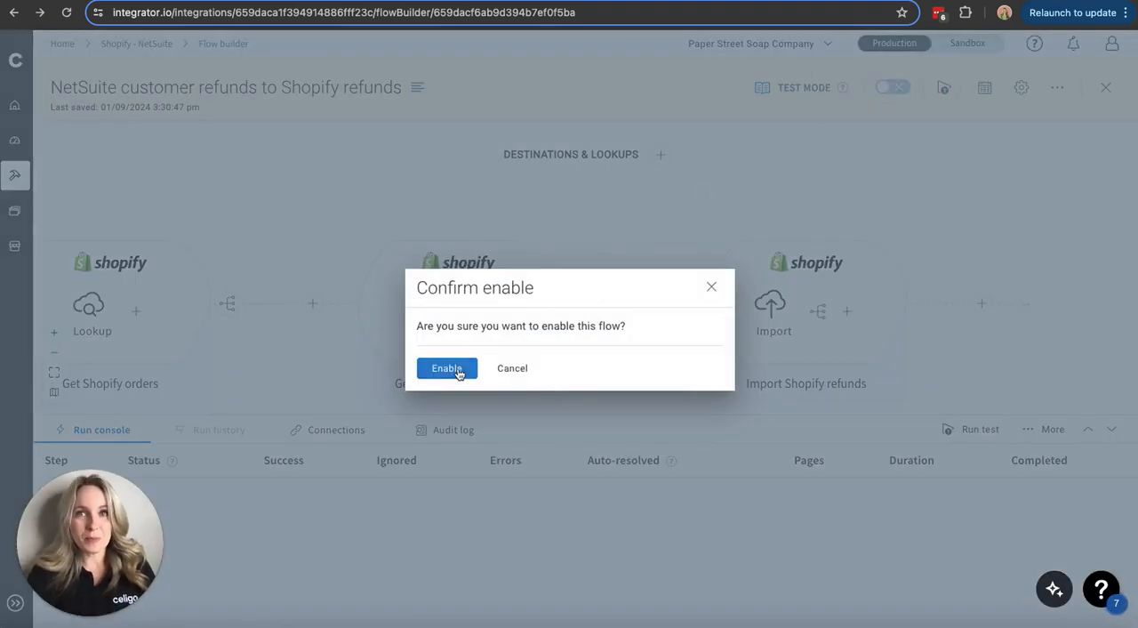
left_click(446, 368)
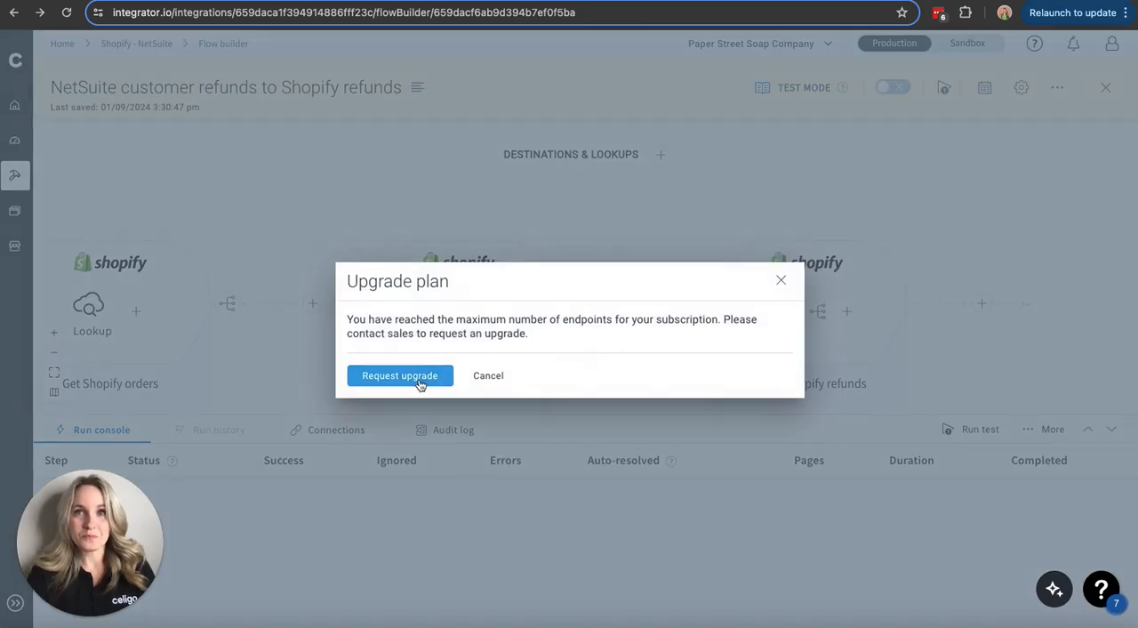
left_click(487, 373)
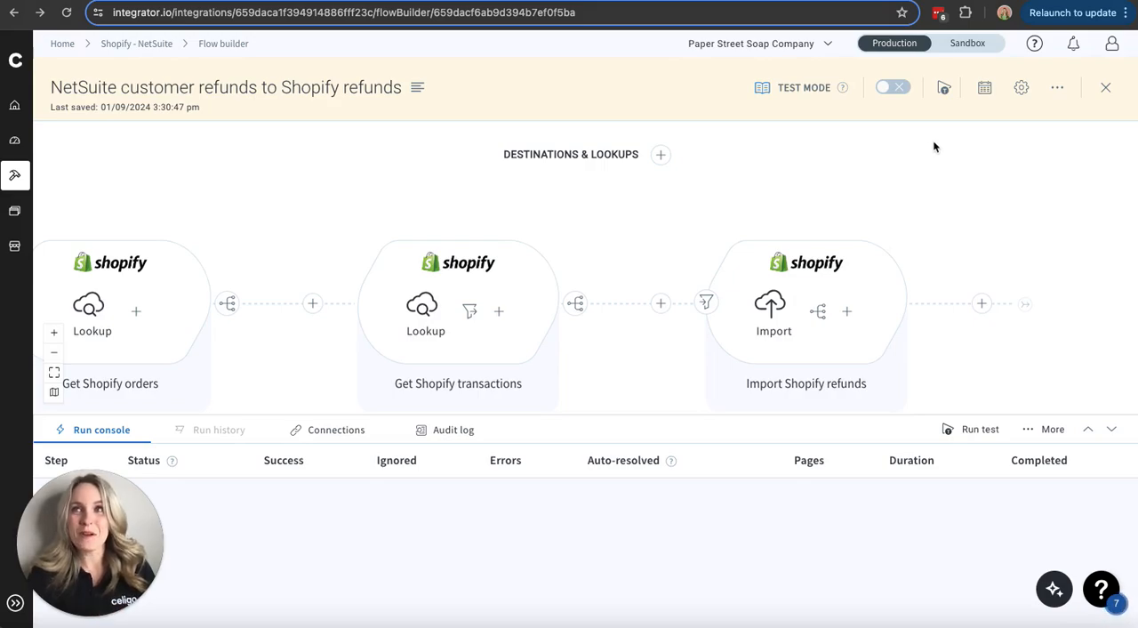
mouse_move(944, 87)
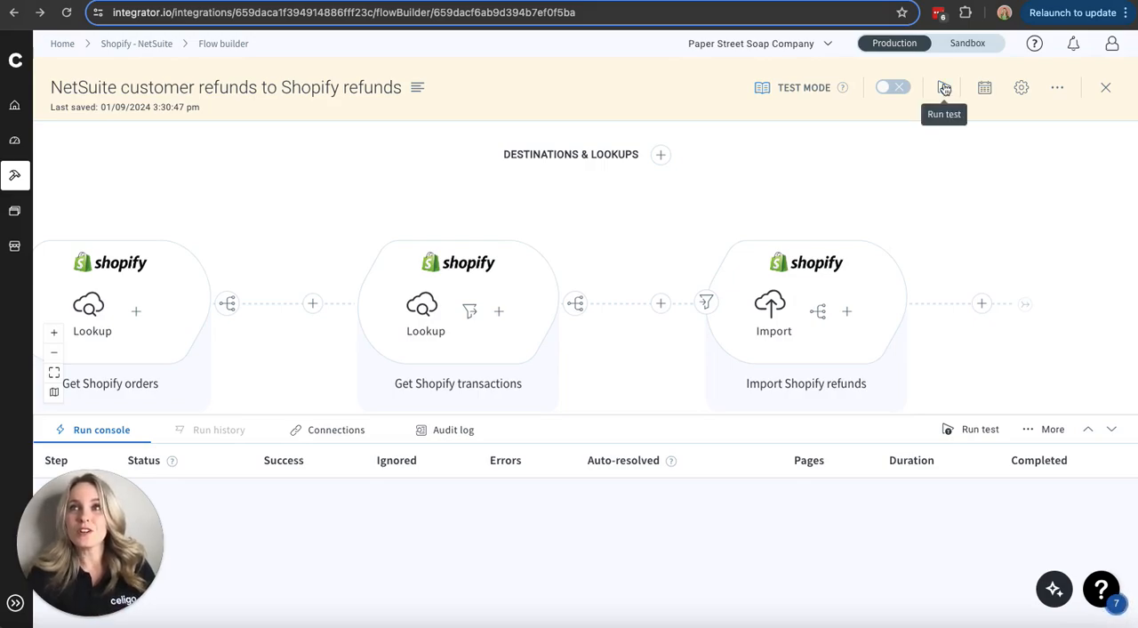
- Run a delta test of the refunds flow with an Automatic start date
left_click(944, 88)
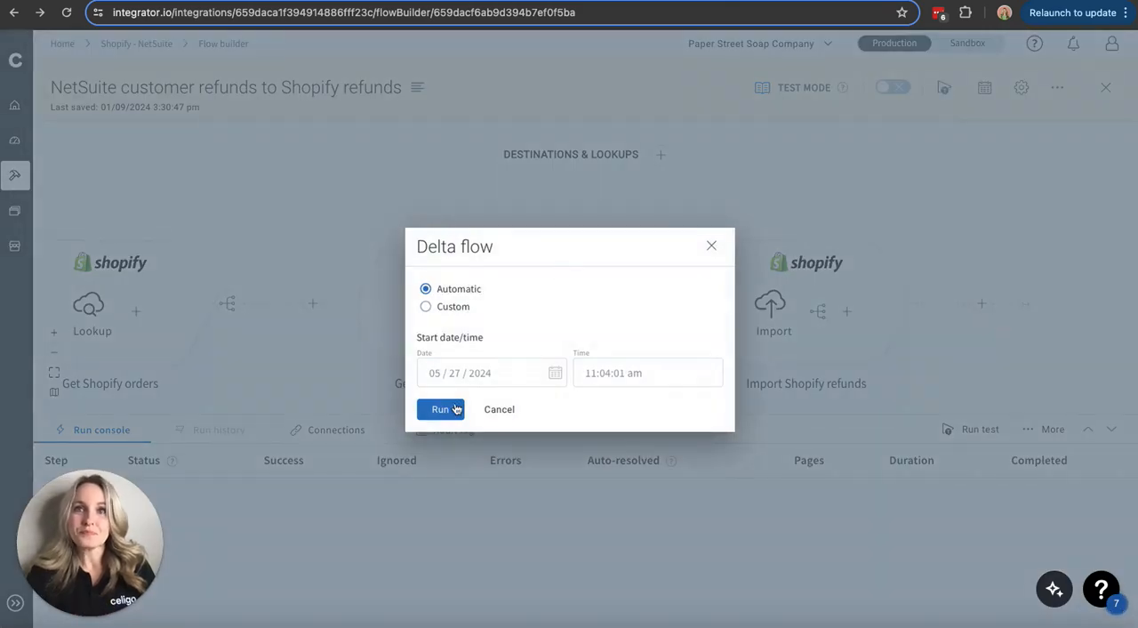
left_click(441, 409)
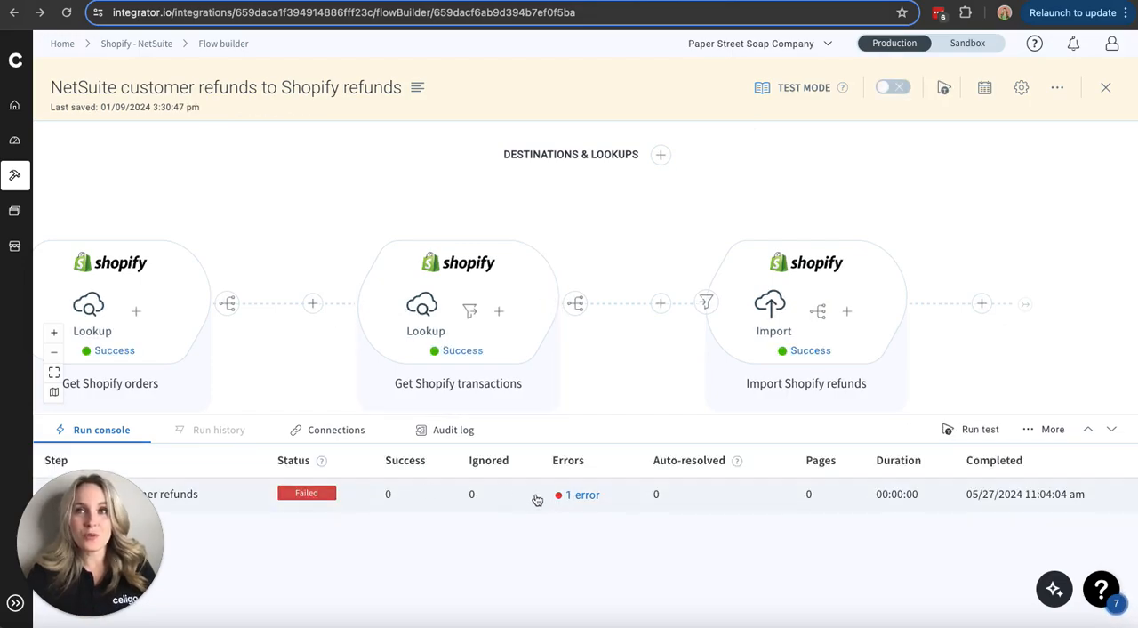
mouse_move(553, 453)
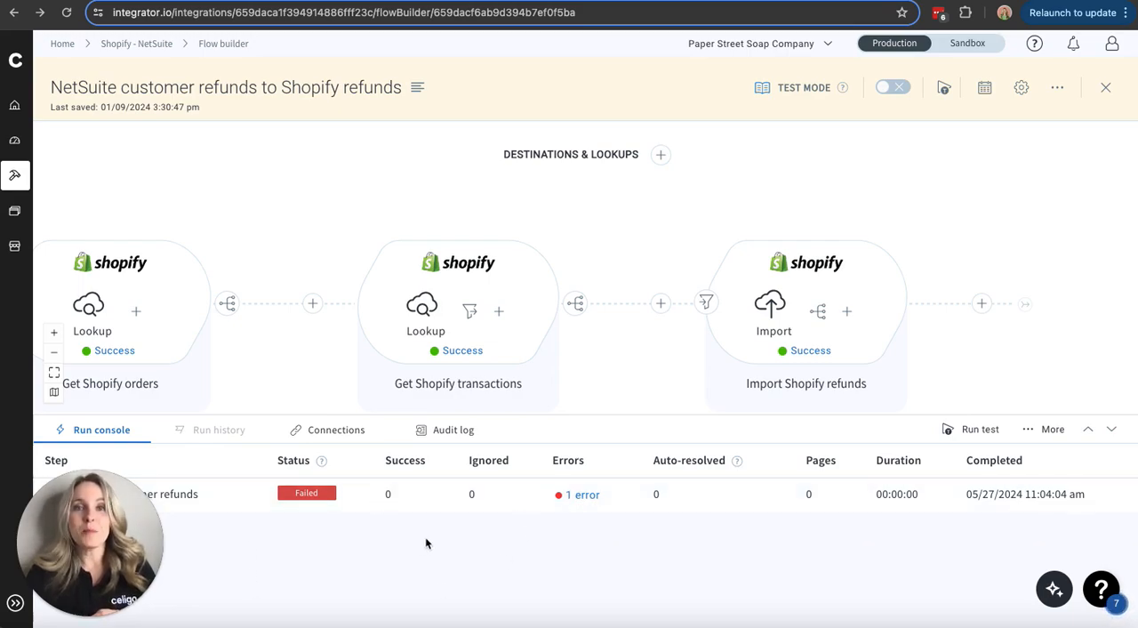
mouse_move(14, 106)
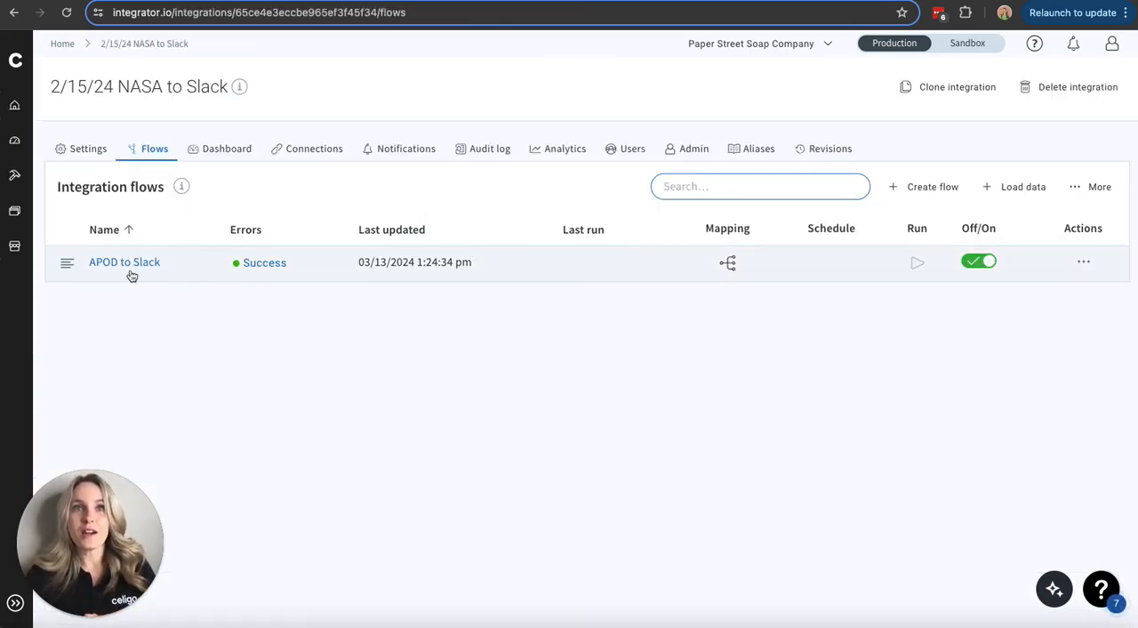
- View the APOD to Slack flow, return home, and enter the Clone - LifeCycle Management 2/13 integration
left_click(125, 262)
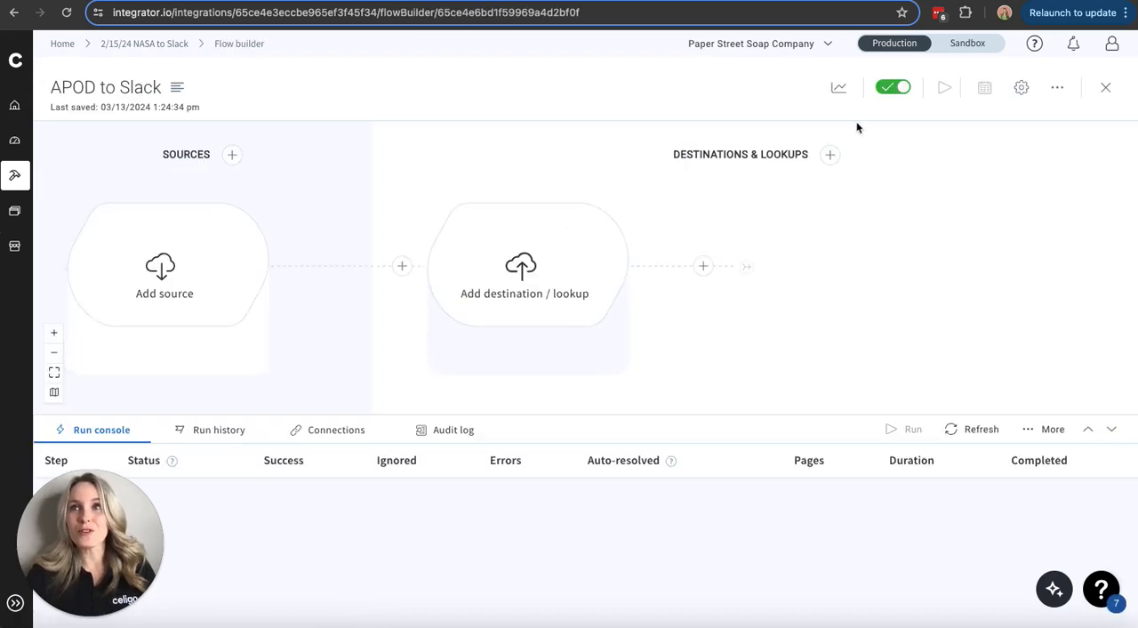
mouse_move(893, 87)
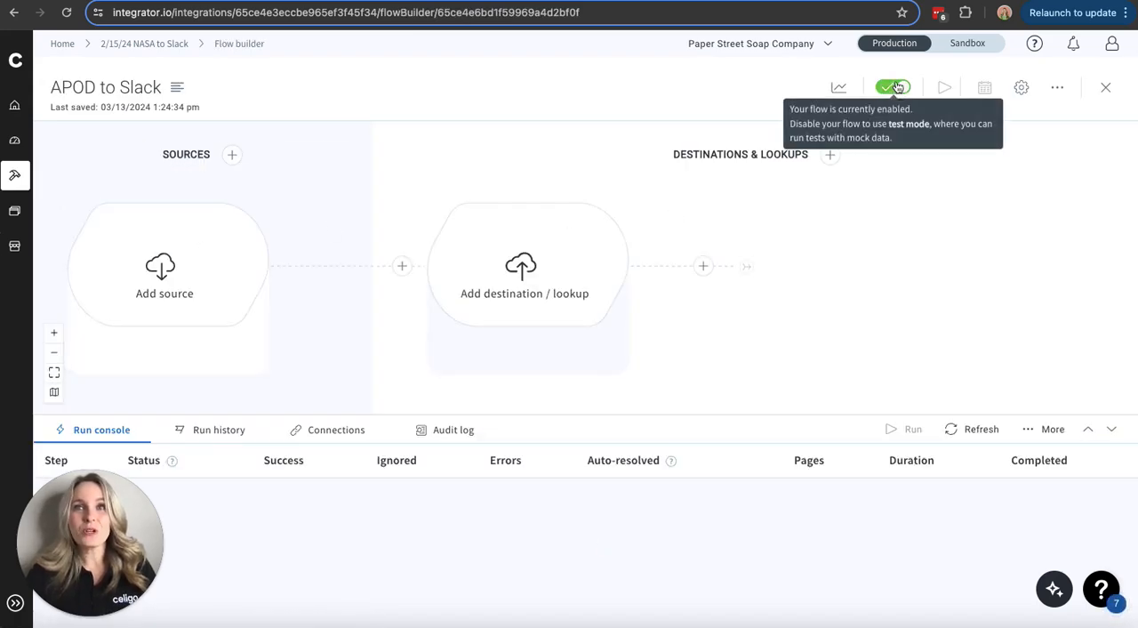
left_click(14, 105)
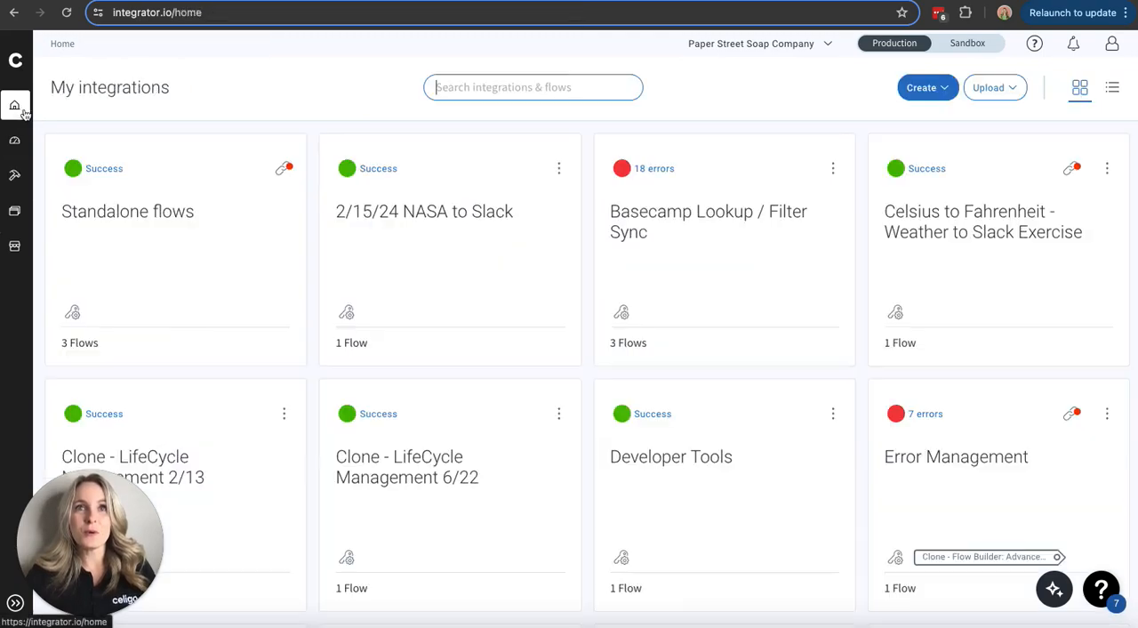
mouse_move(661, 245)
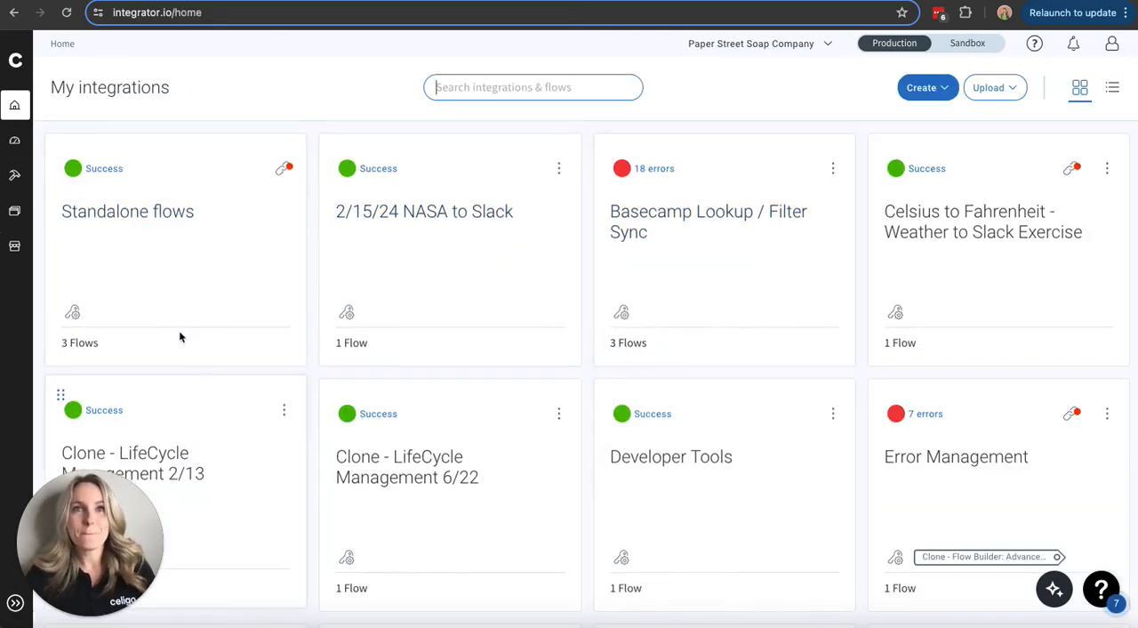
left_click(124, 463)
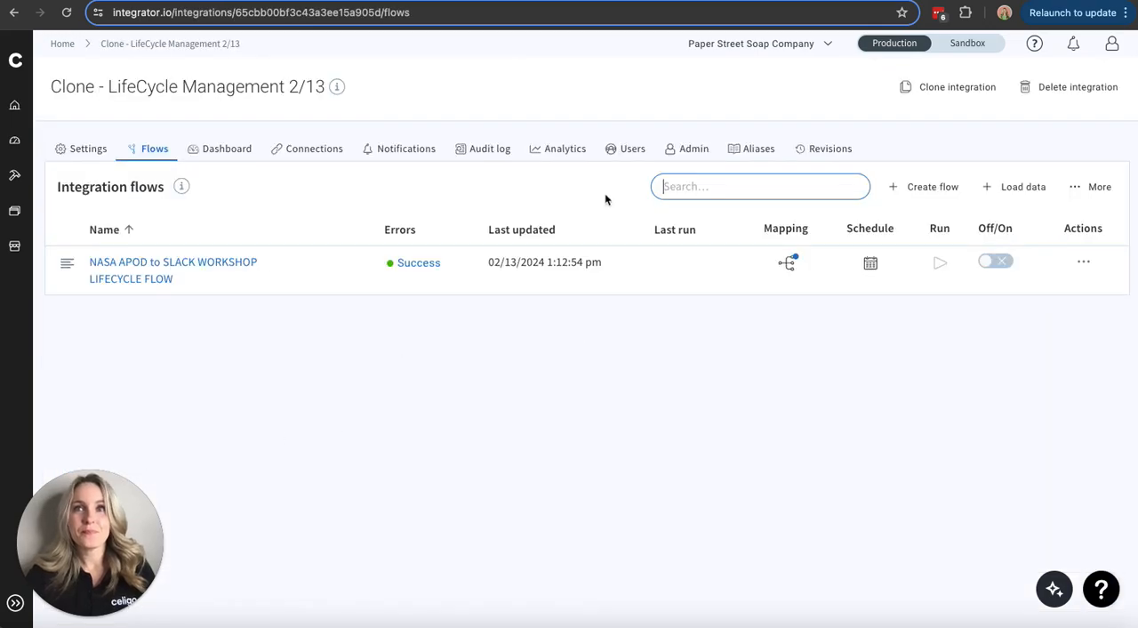
- Turn on the NASA APOD to Slack workshop lifecycle flow and run it from Flow Builder
left_click(172, 261)
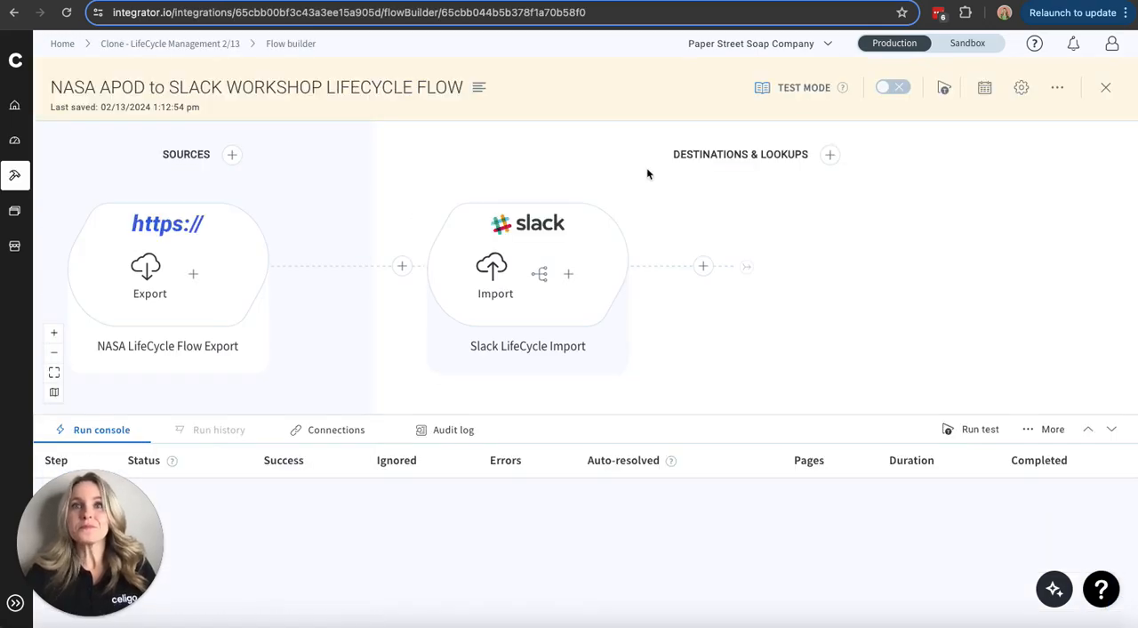
left_click(893, 87)
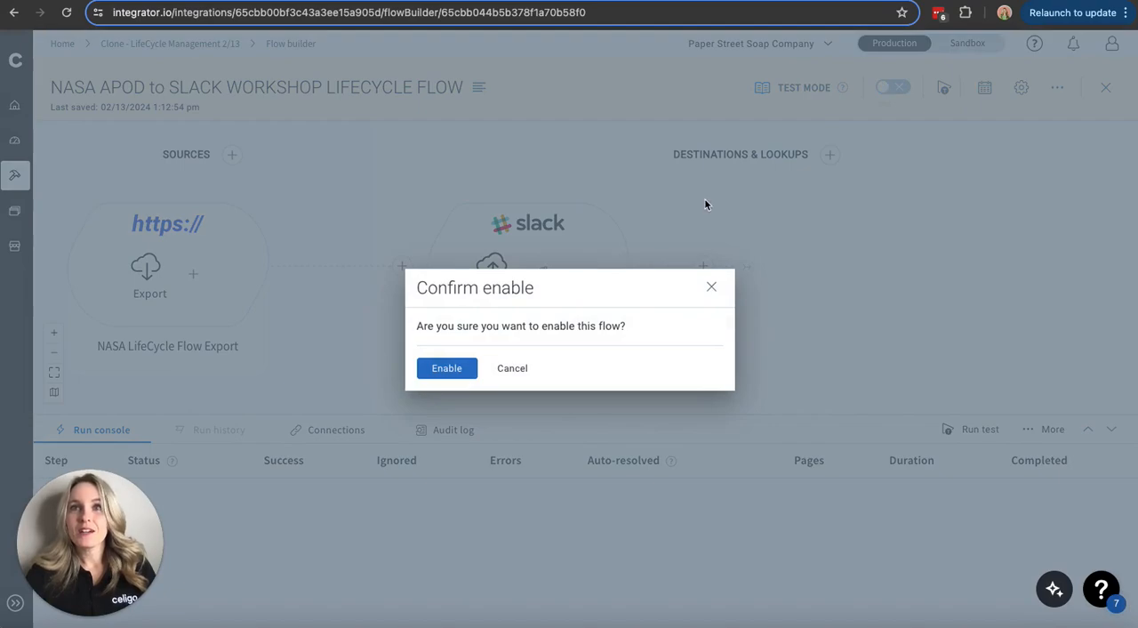
left_click(446, 366)
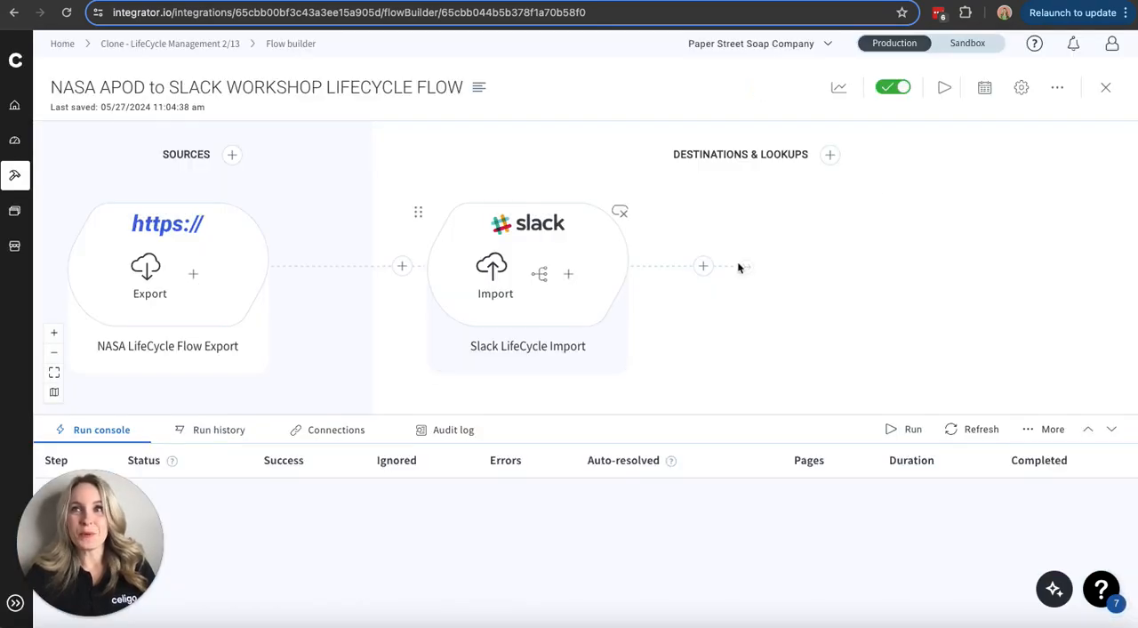
left_click(944, 87)
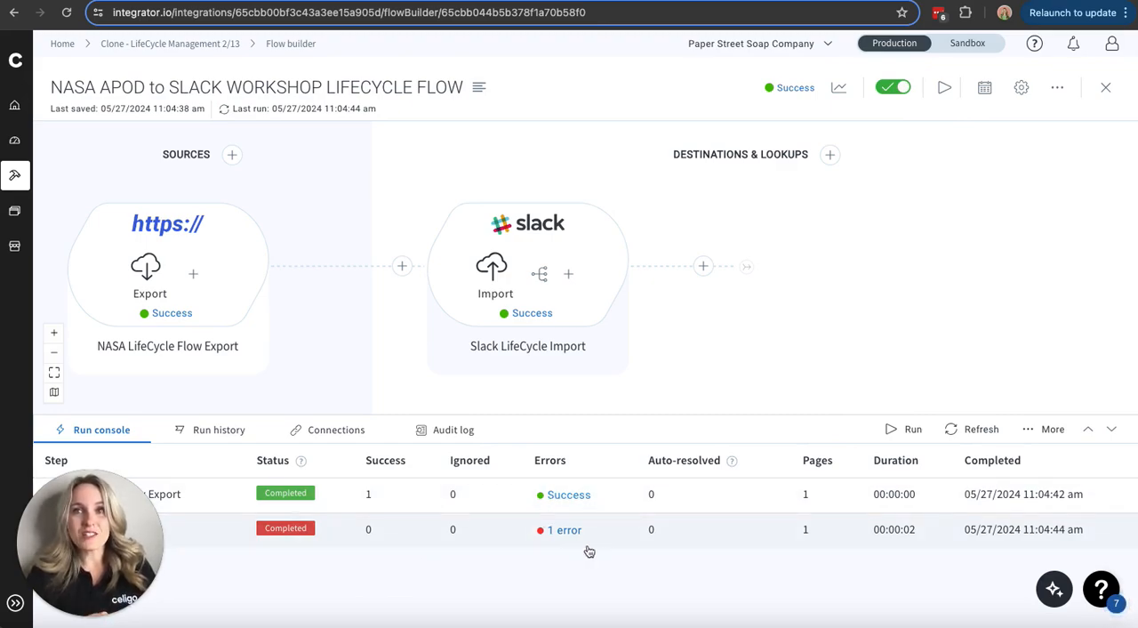
mouse_move(537, 549)
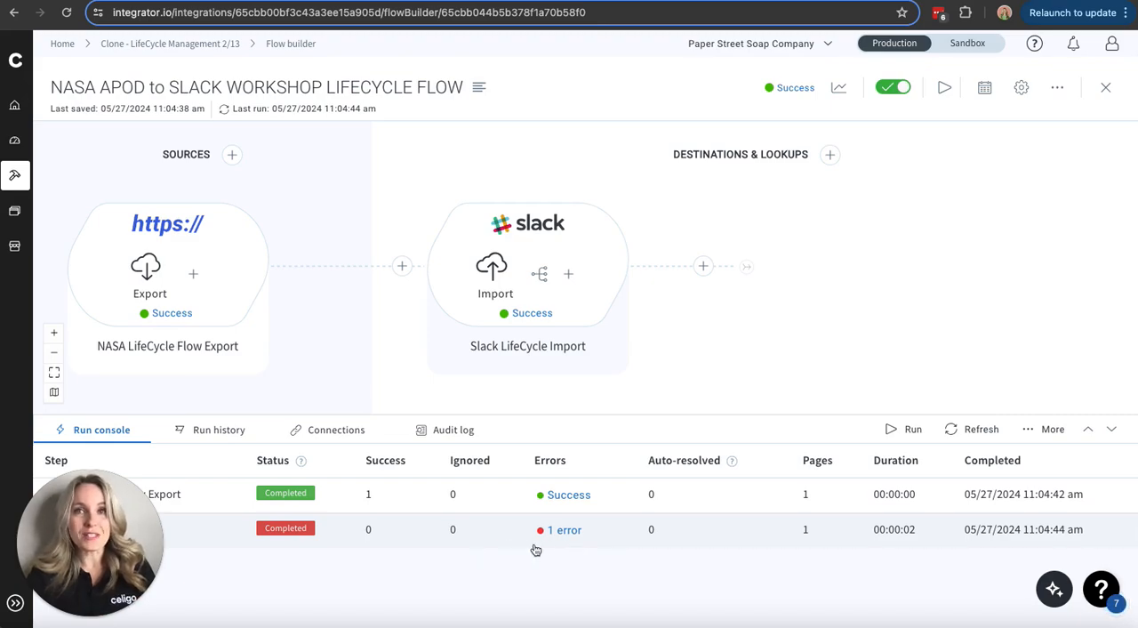
mouse_move(547, 547)
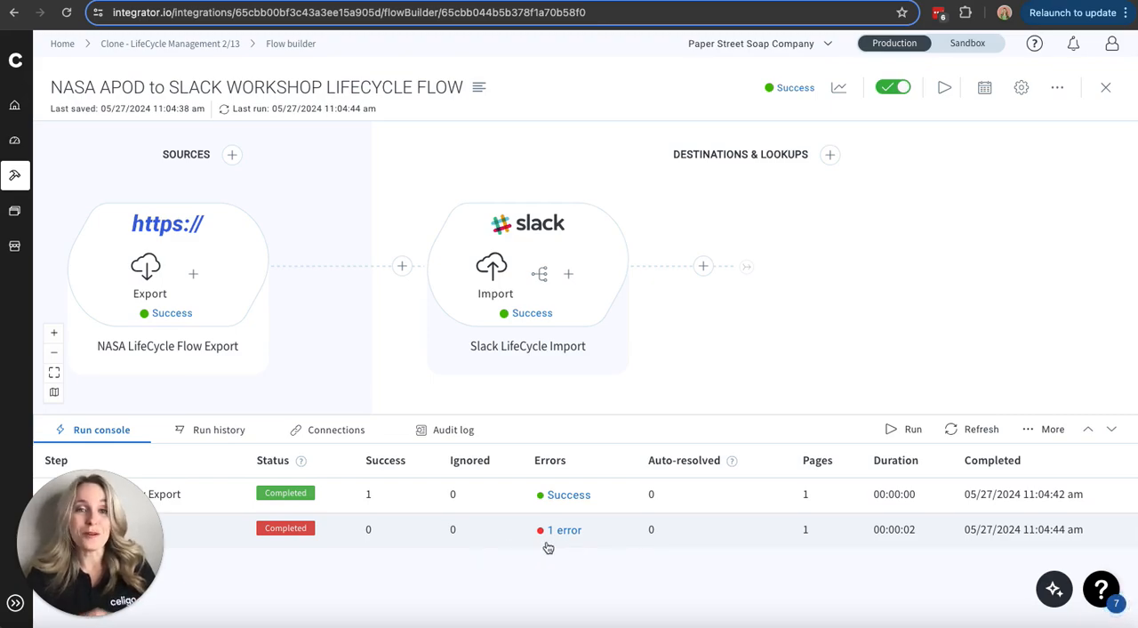